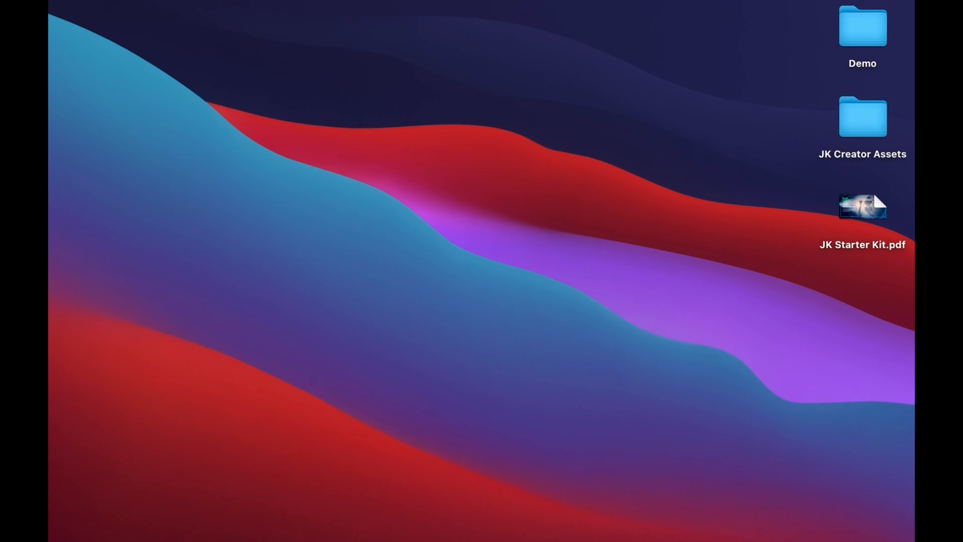
Open JK Starter Kit.pdf from the desktop
left_click(861, 211)
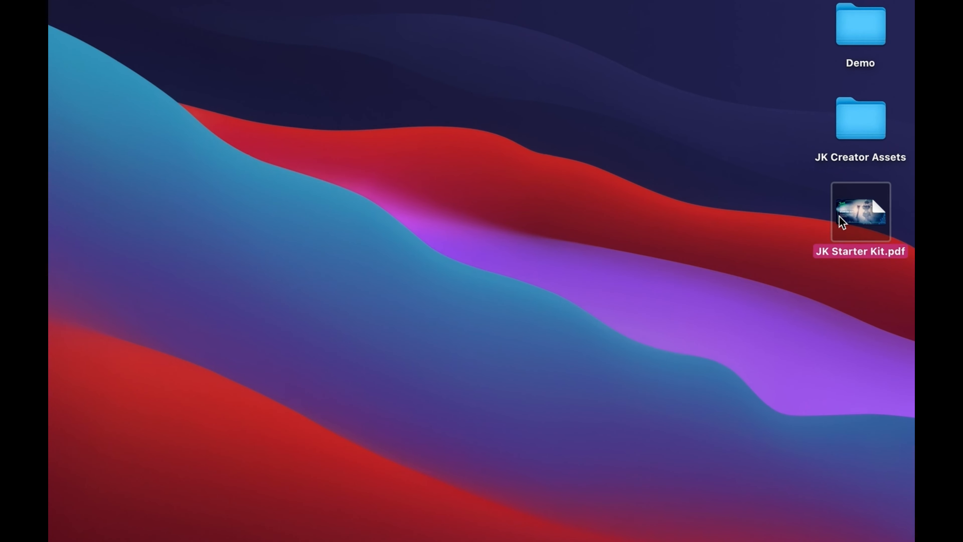
double_click(860, 212)
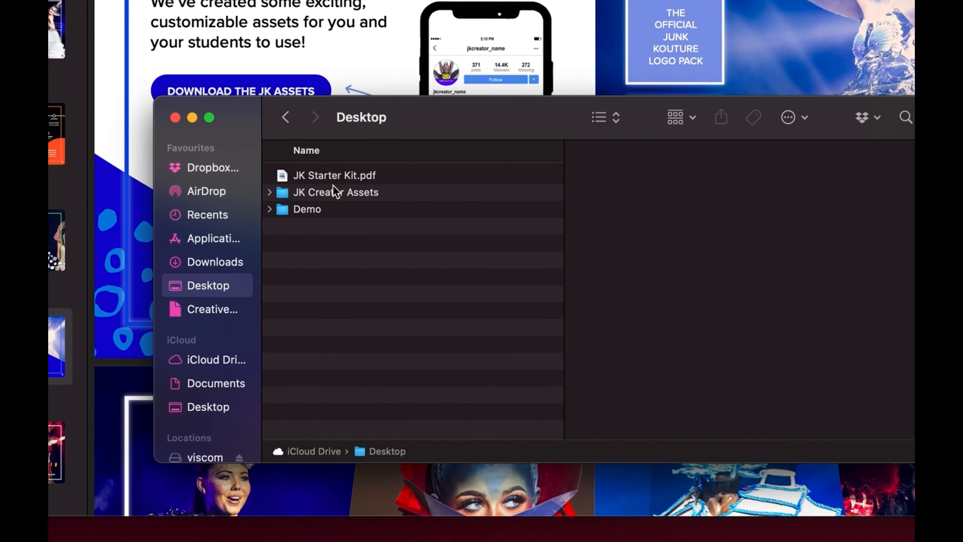
Open the JK Creator Assets folder and check the Posters and Profile Picture Frames folders
left_click(336, 192)
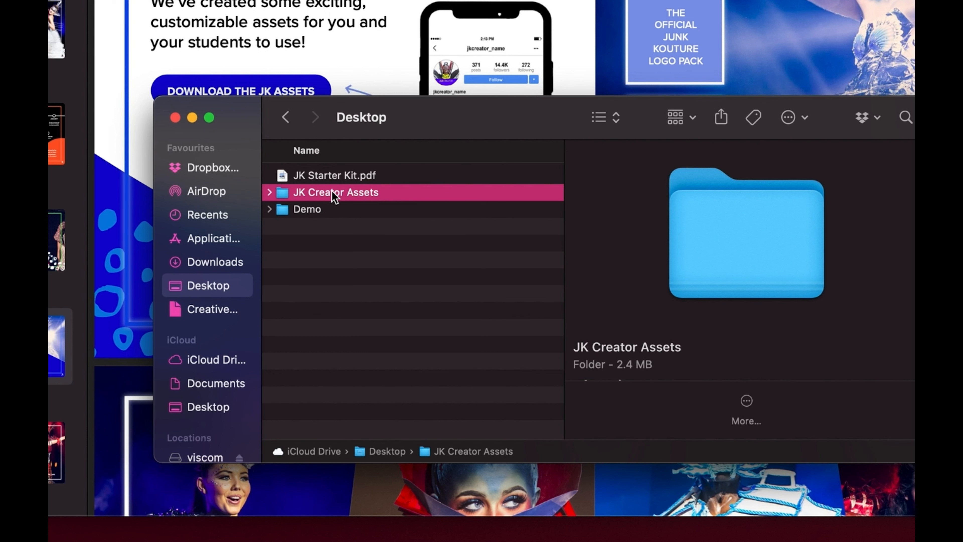
double_click(336, 192)
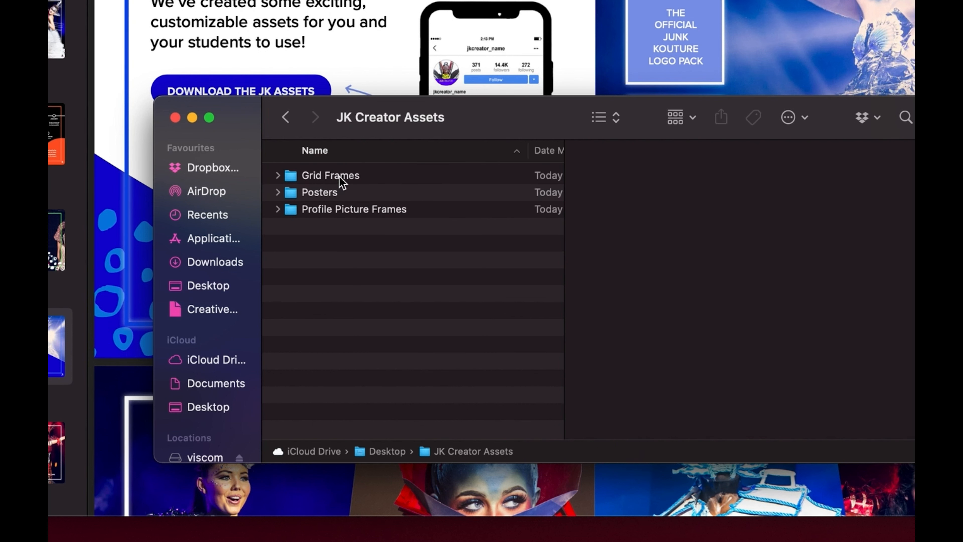
left_click(319, 192)
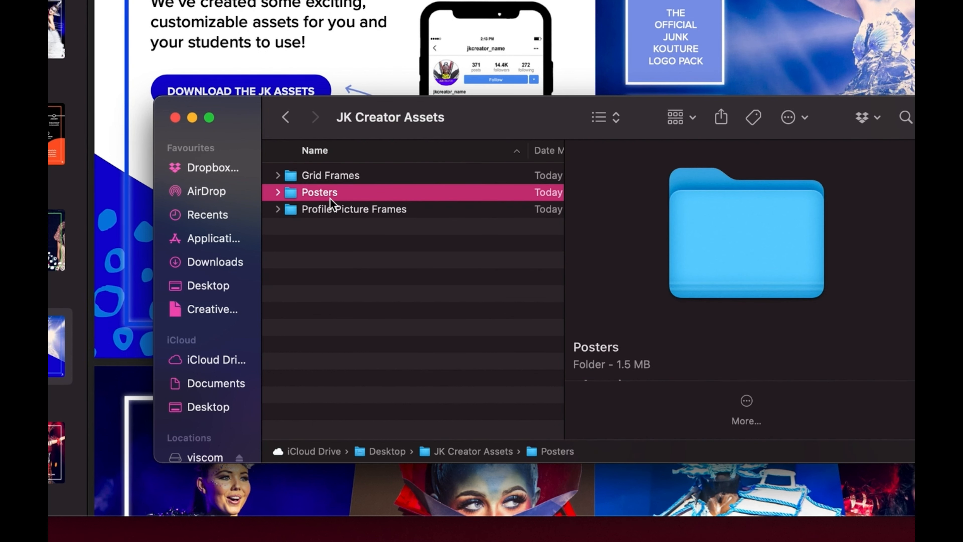
left_click(353, 209)
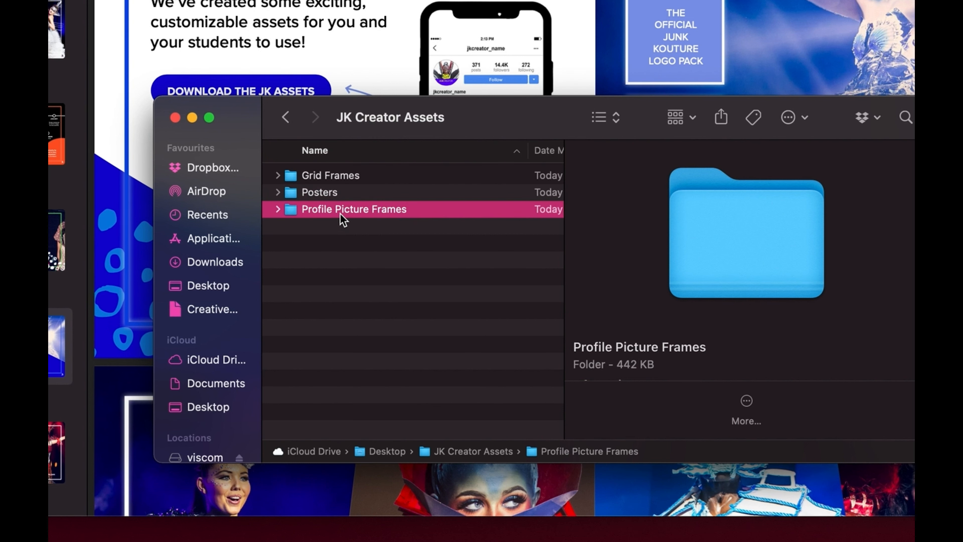
Open the Grid Frames folder and preview the pink, black and purple #JKCREATOR frames
double_click(330, 175)
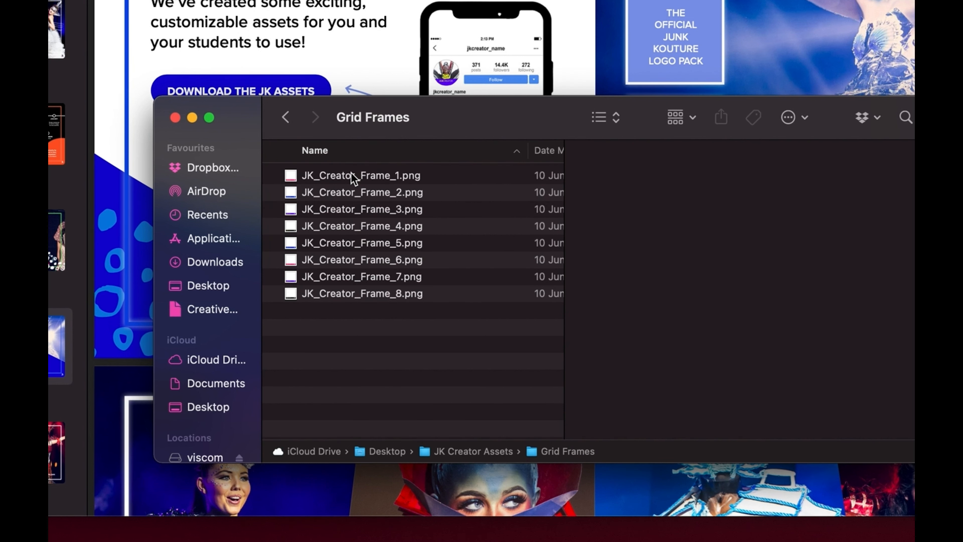
left_click(360, 176)
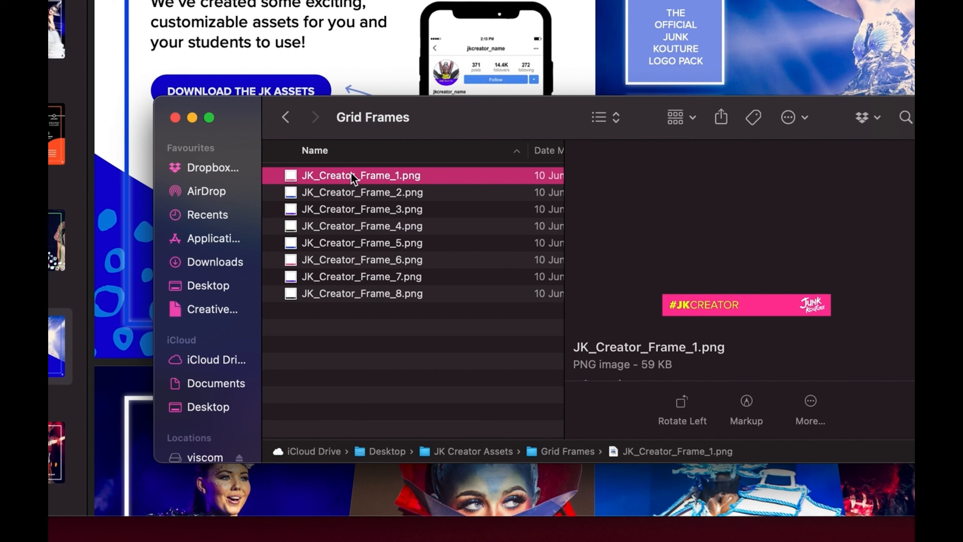
left_click(361, 225)
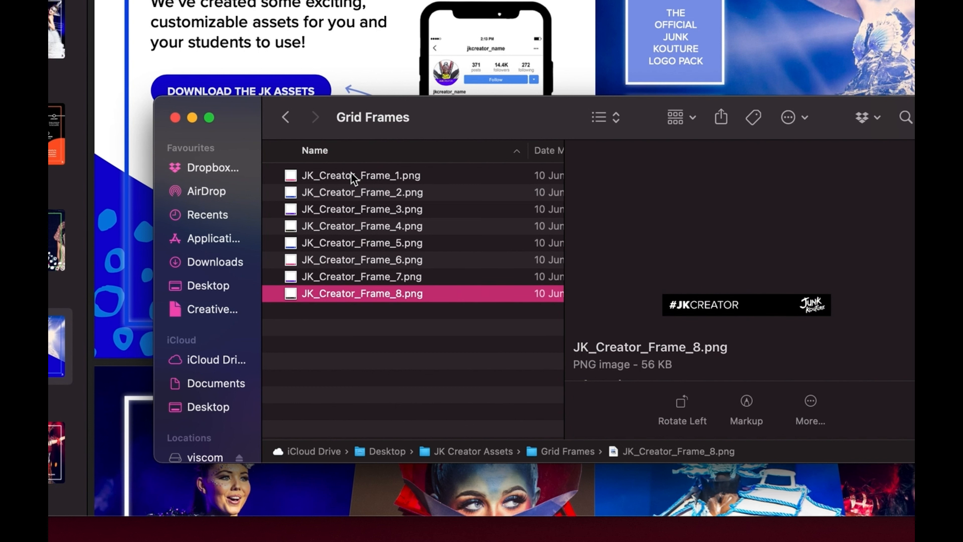
left_click(361, 209)
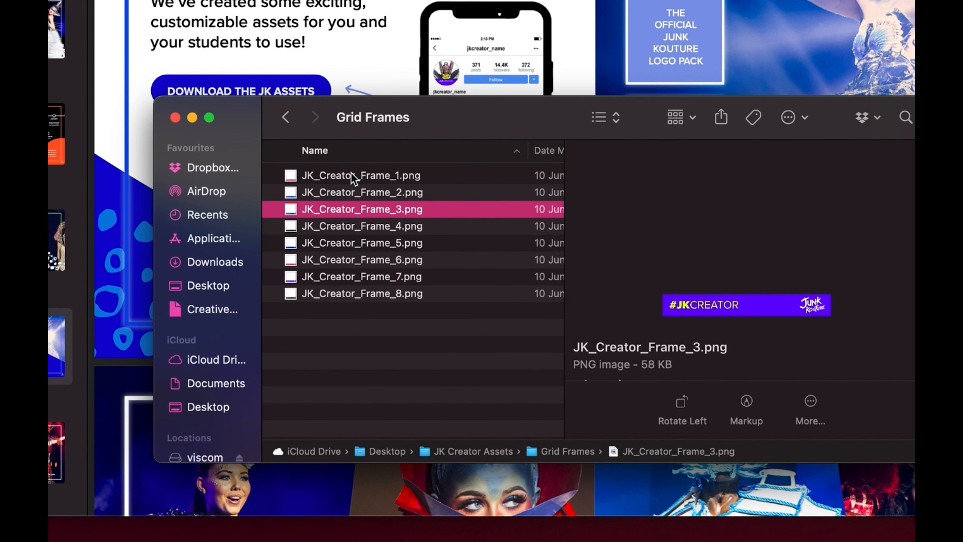
mouse_move(817, 510)
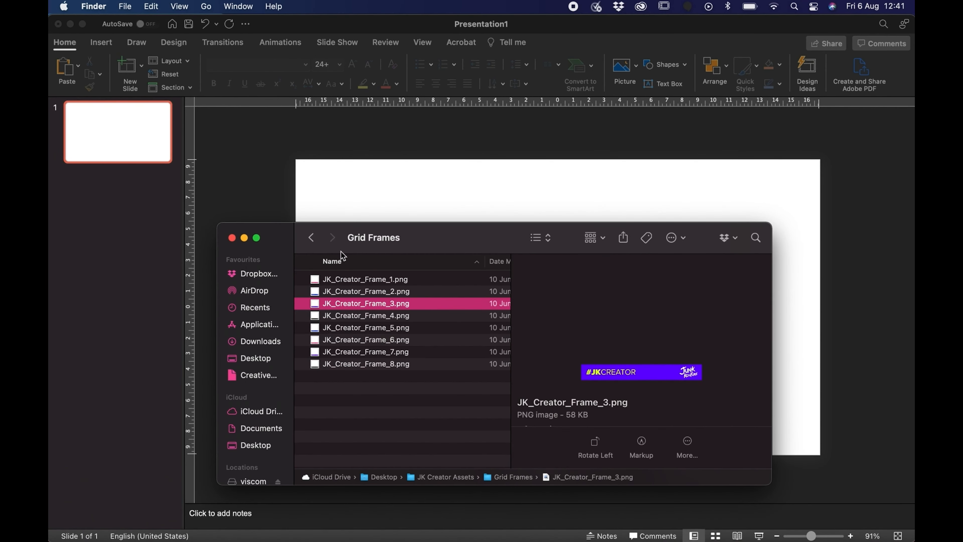
Open the Demo folder and preview the costume photos to pick the red-winged one
left_click(311, 237)
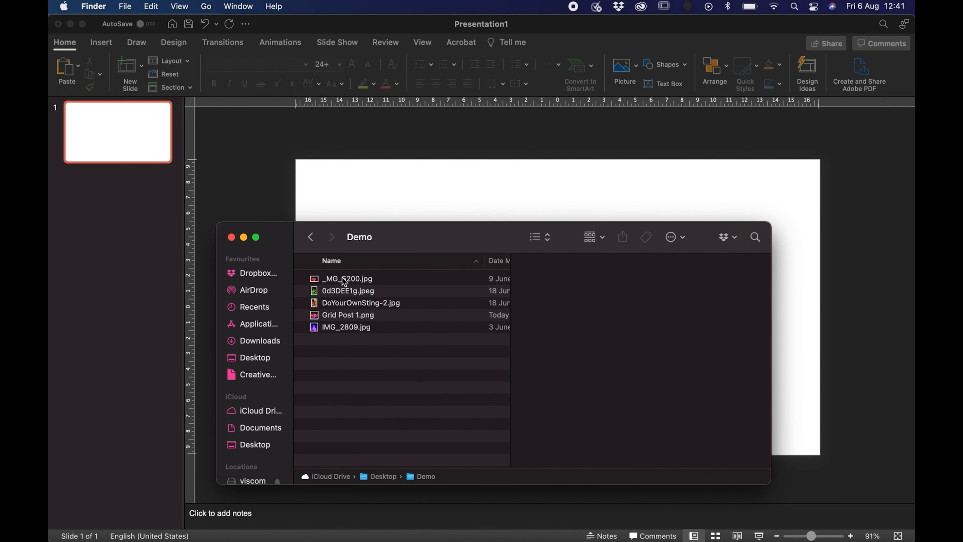
left_click(361, 302)
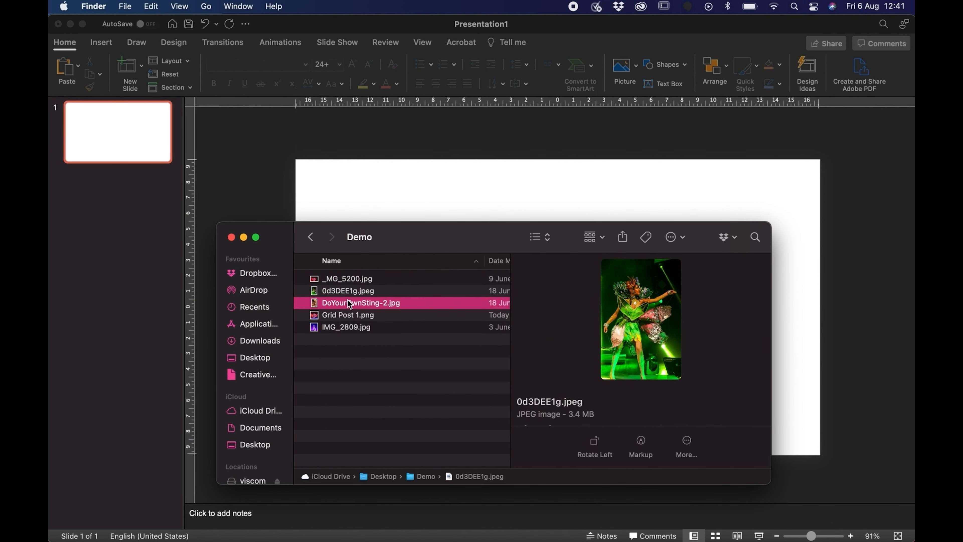
left_click(347, 279)
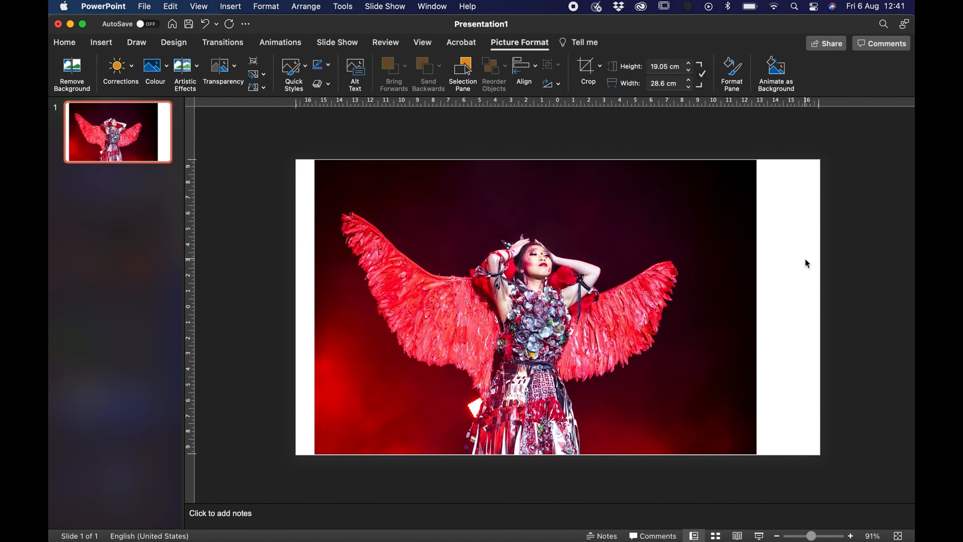
Use Format Picture's crop settings to make the dancer photo a 19.05 cm square
left_click(534, 307)
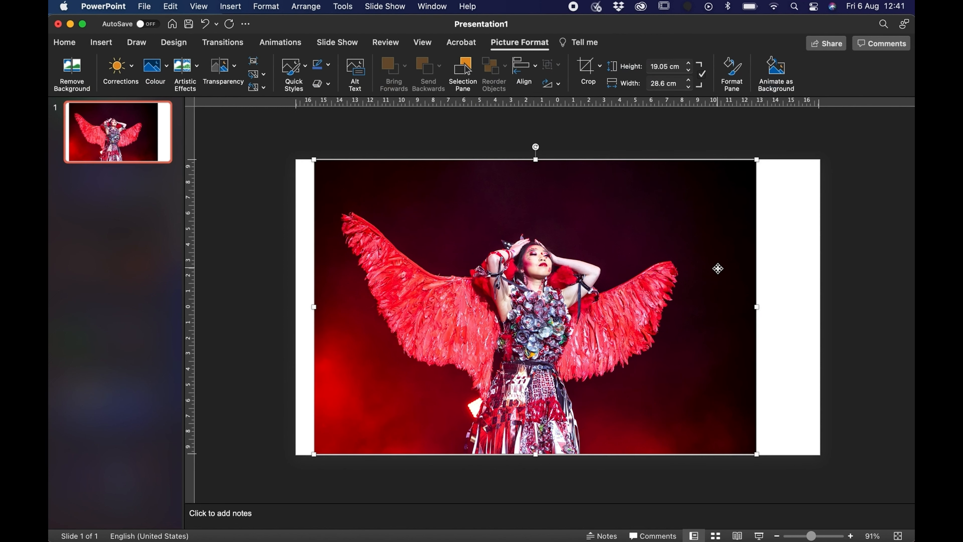
mouse_move(549, 205)
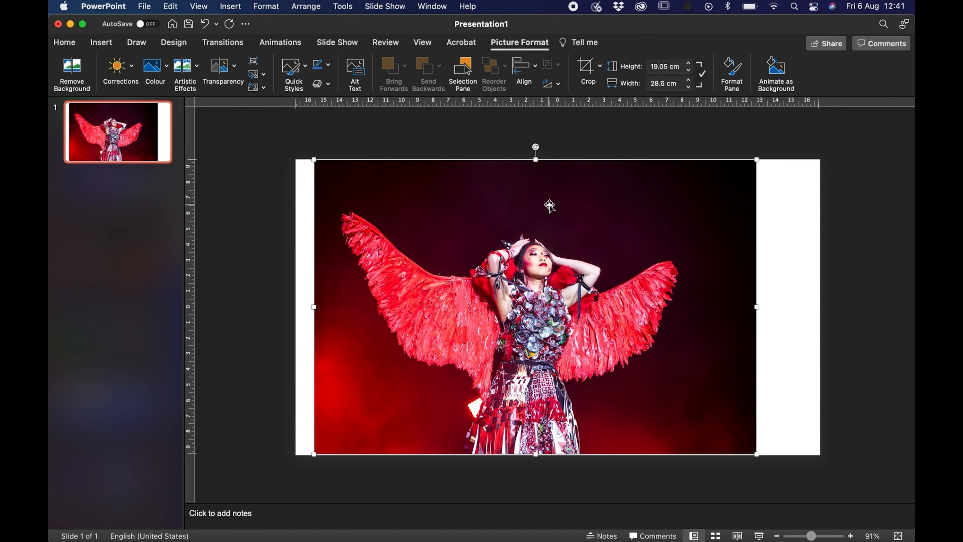
right_click(549, 206)
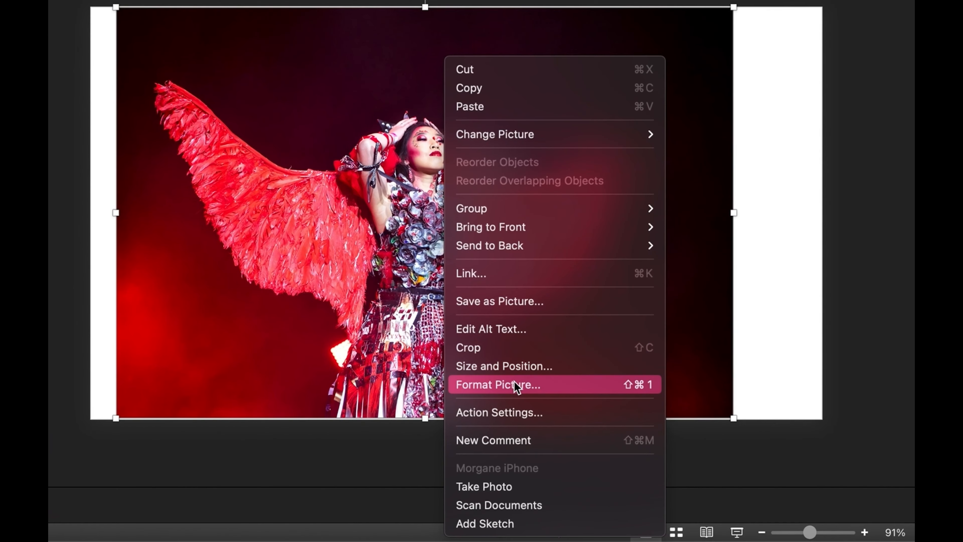
left_click(497, 384)
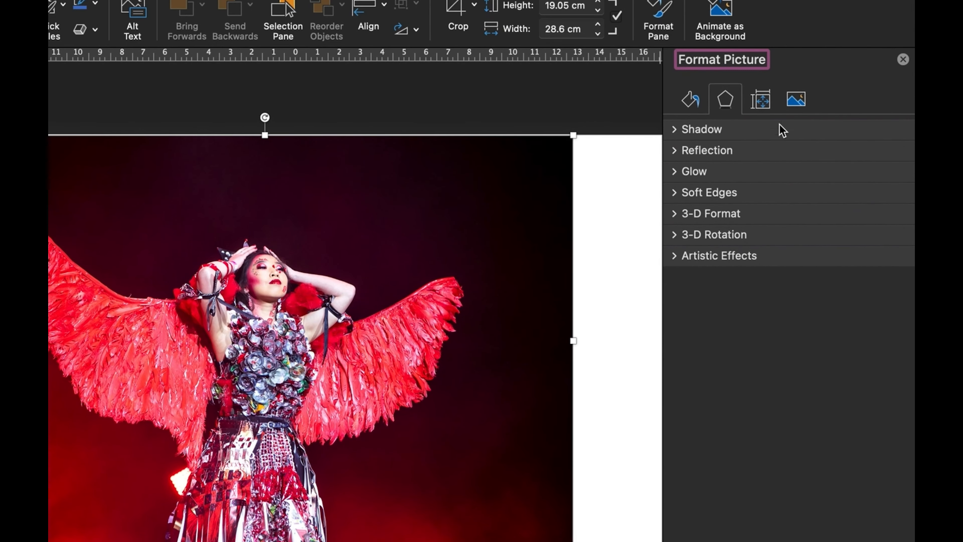
left_click(794, 99)
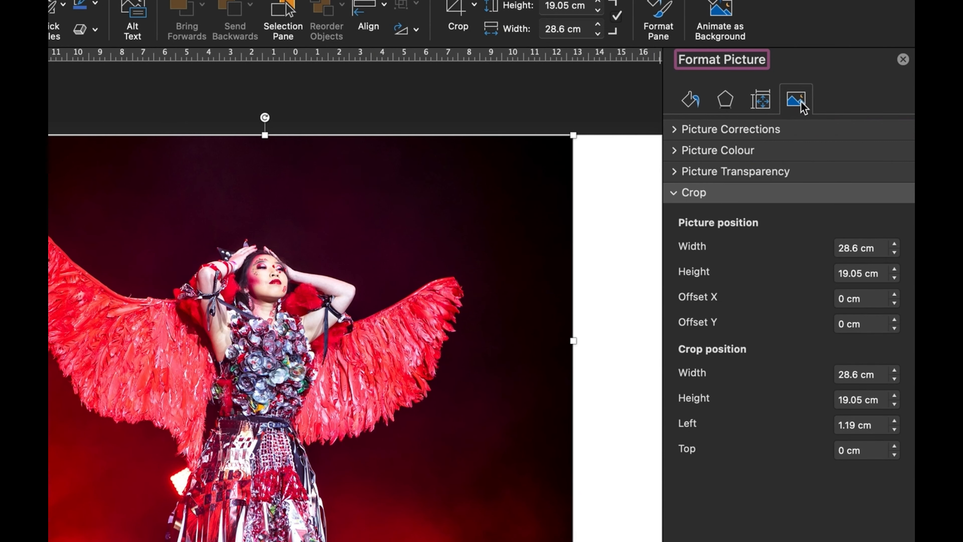
mouse_move(716, 356)
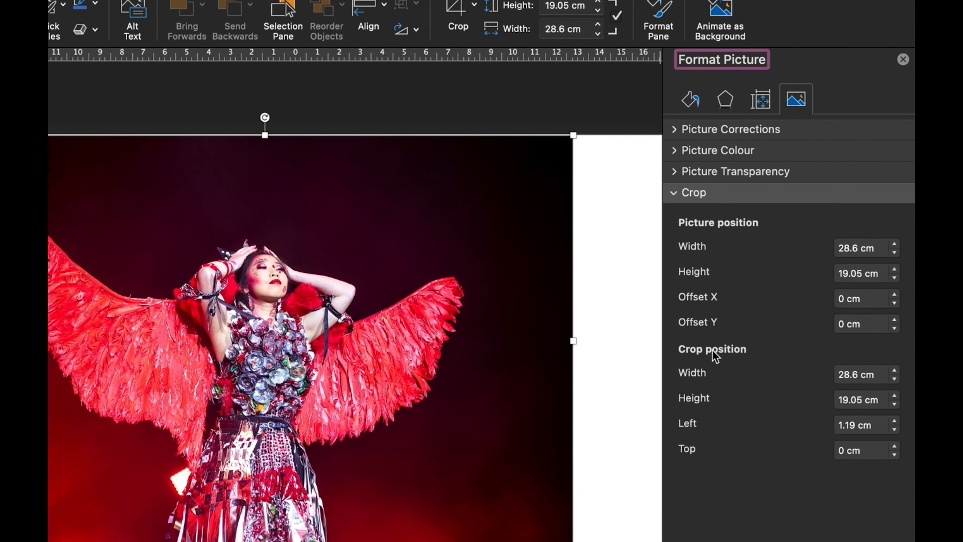
mouse_move(702, 380)
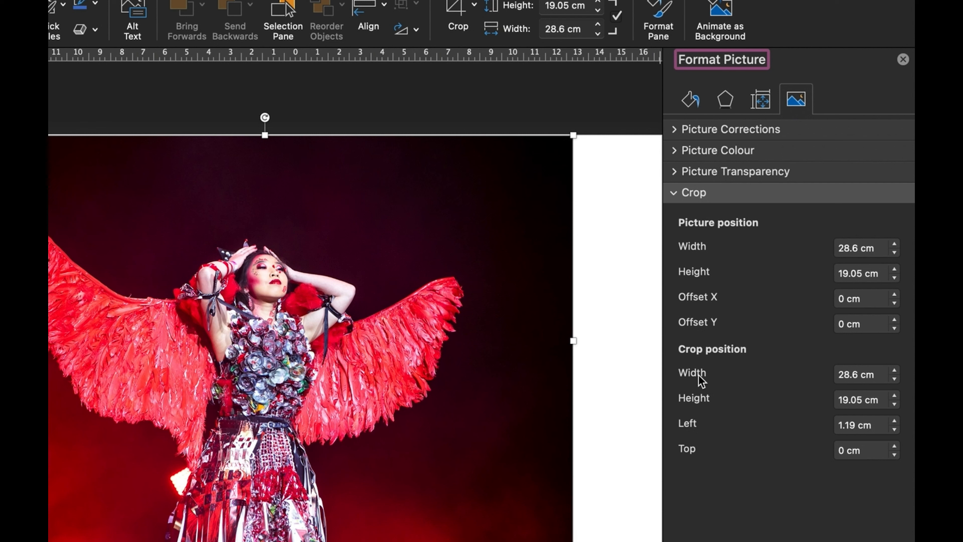
left_click(860, 399)
type("19.05")
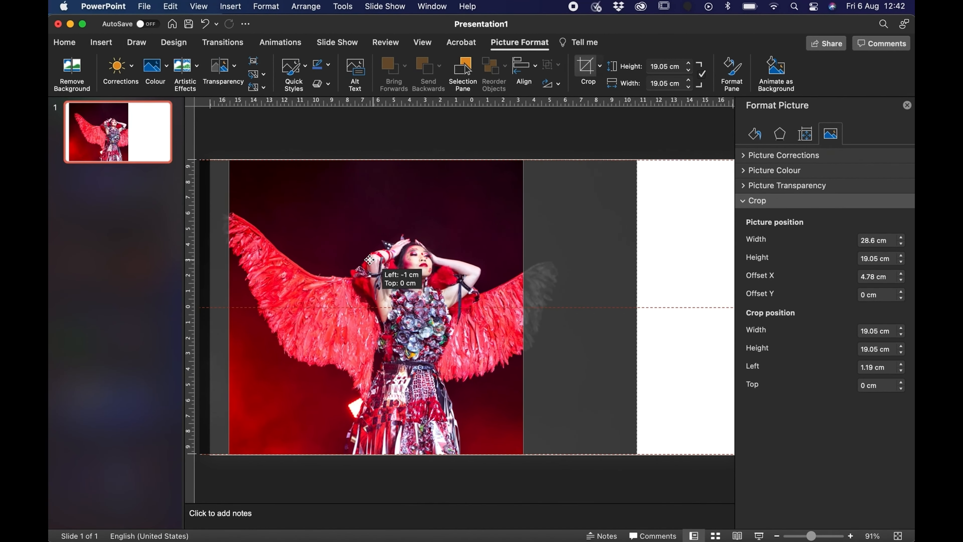
Drag the photo within the square crop until the dancer sits centred
left_click_drag(372, 259, 332, 255)
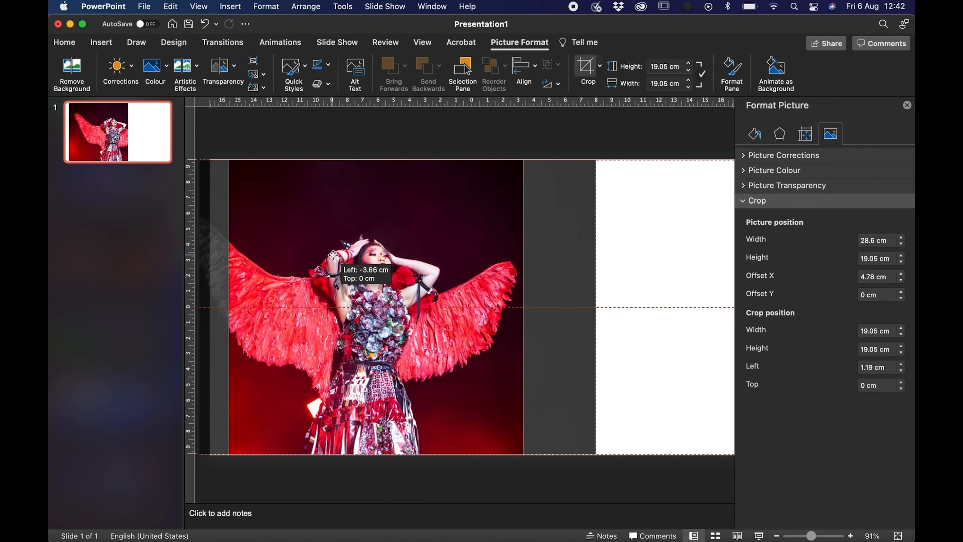
left_click_drag(364, 258, 371, 219)
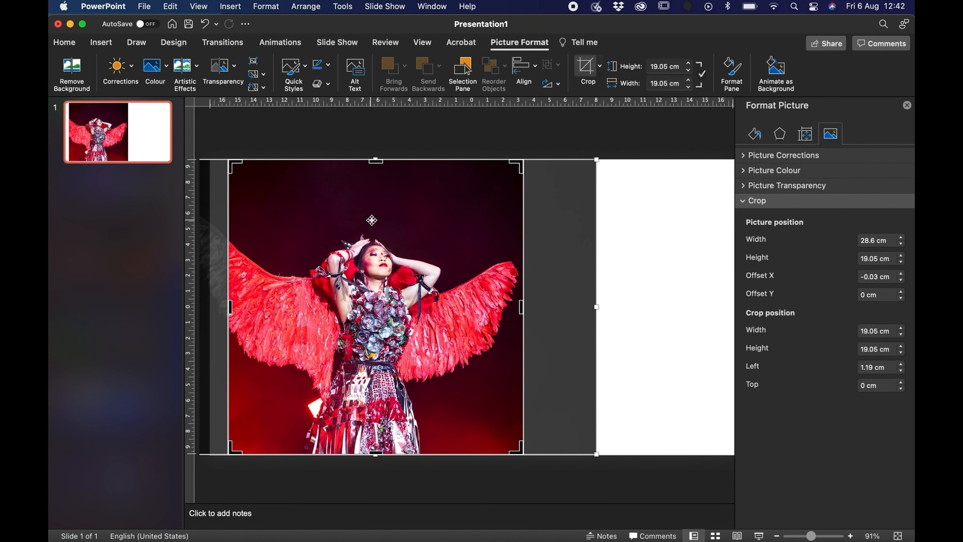
left_click_drag(372, 220, 383, 221)
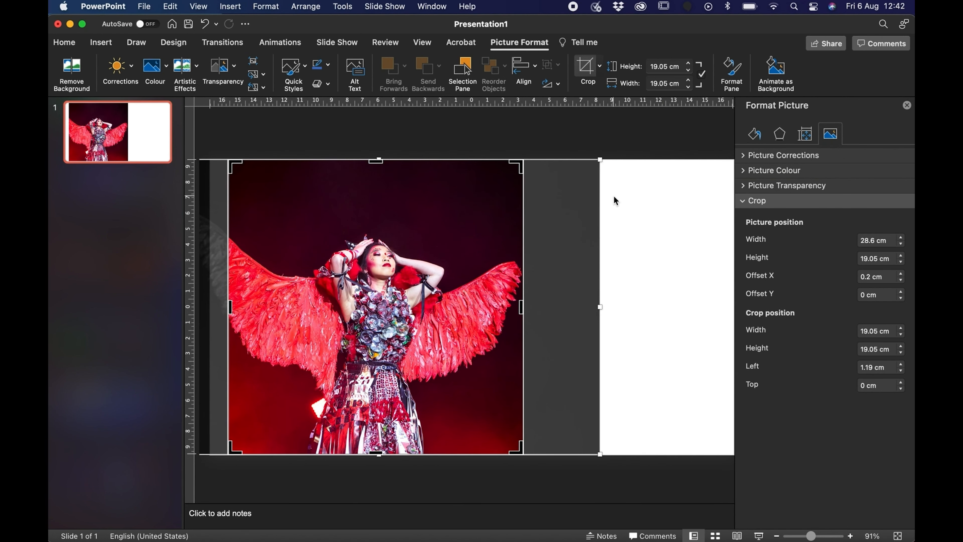
mouse_move(644, 227)
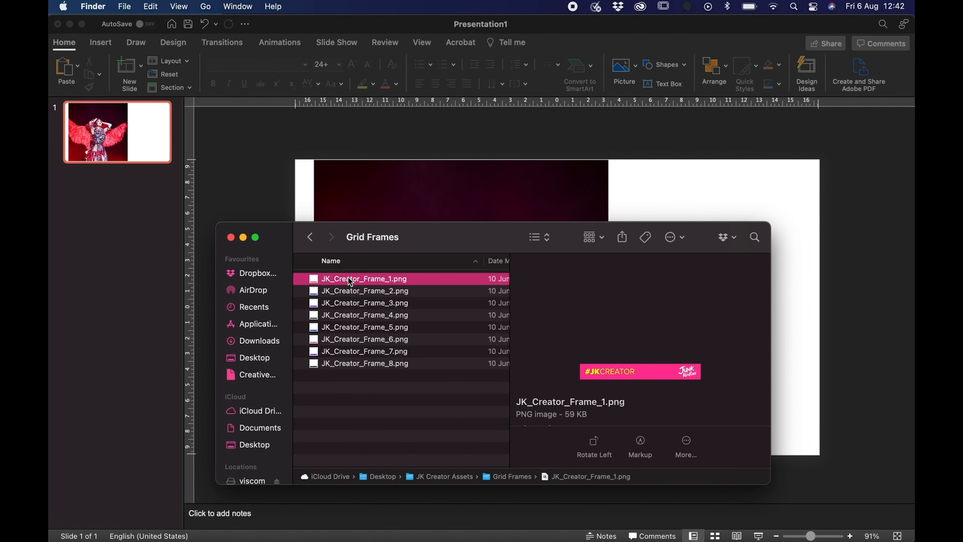
left_click(363, 326)
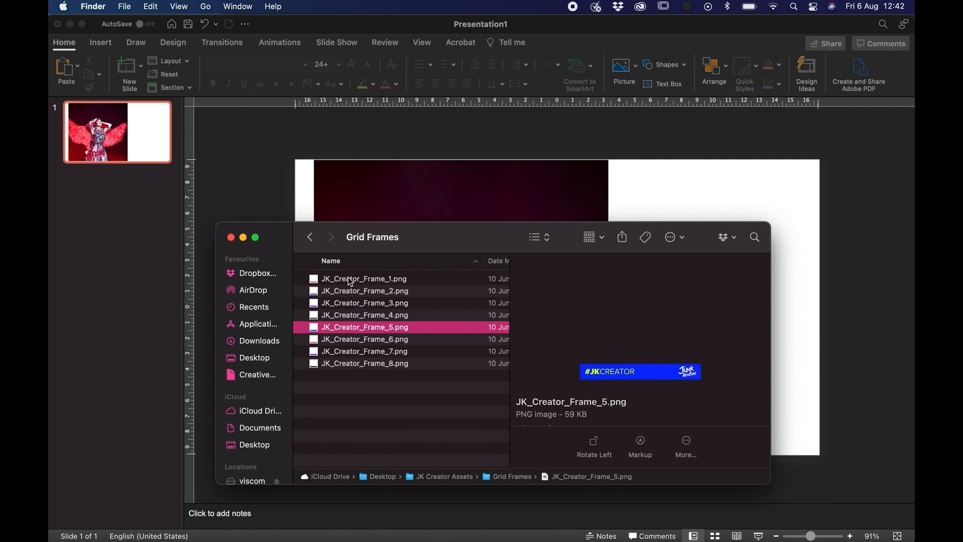
left_click(364, 363)
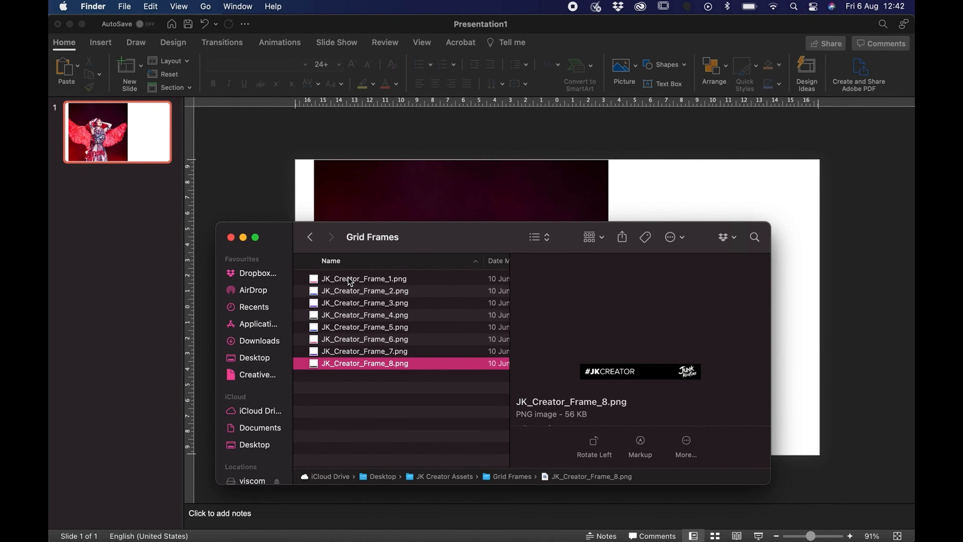
left_click(363, 290)
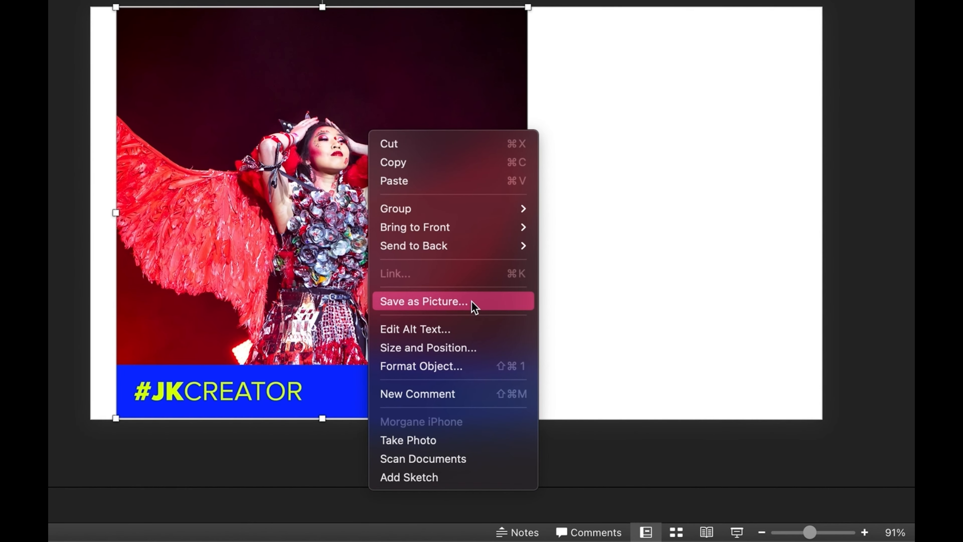
Save the framed photo as Grid Post 1.png in the Demo folder
left_click(423, 301)
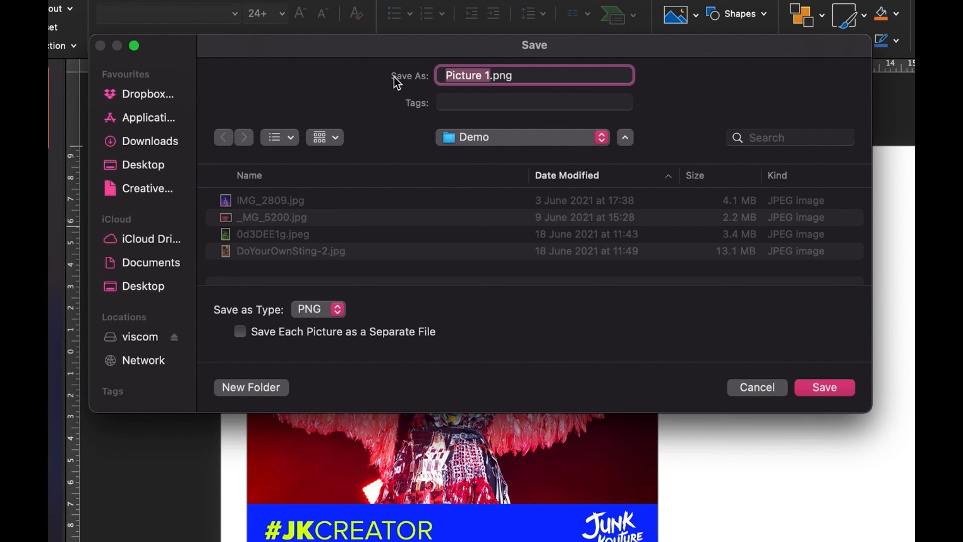
type("Grid Pos")
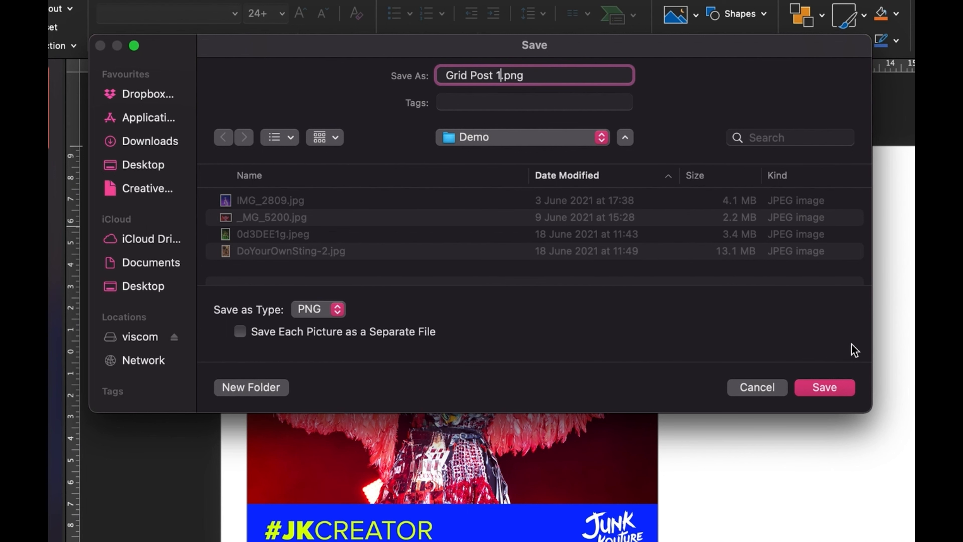
left_click(824, 387)
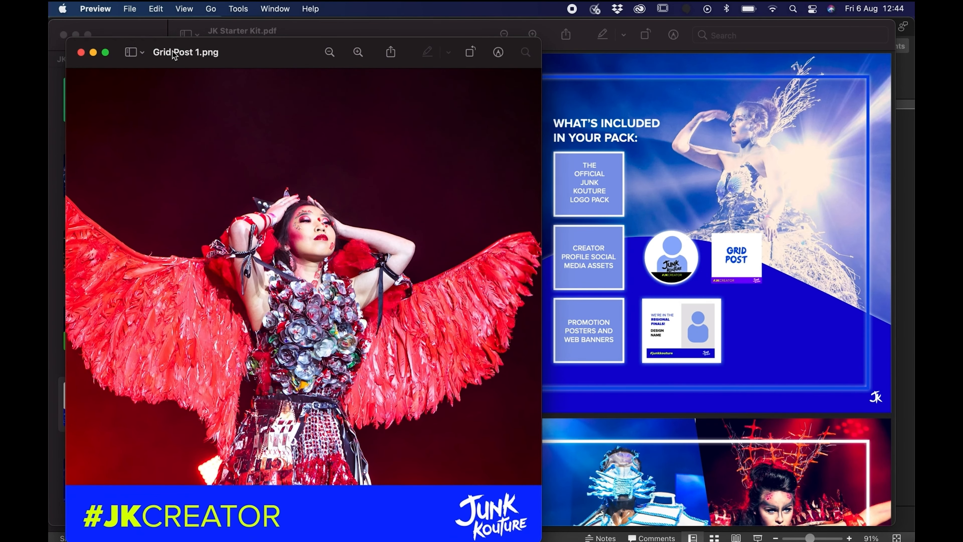
Close the Grid Post 1 image in Preview
left_click(81, 52)
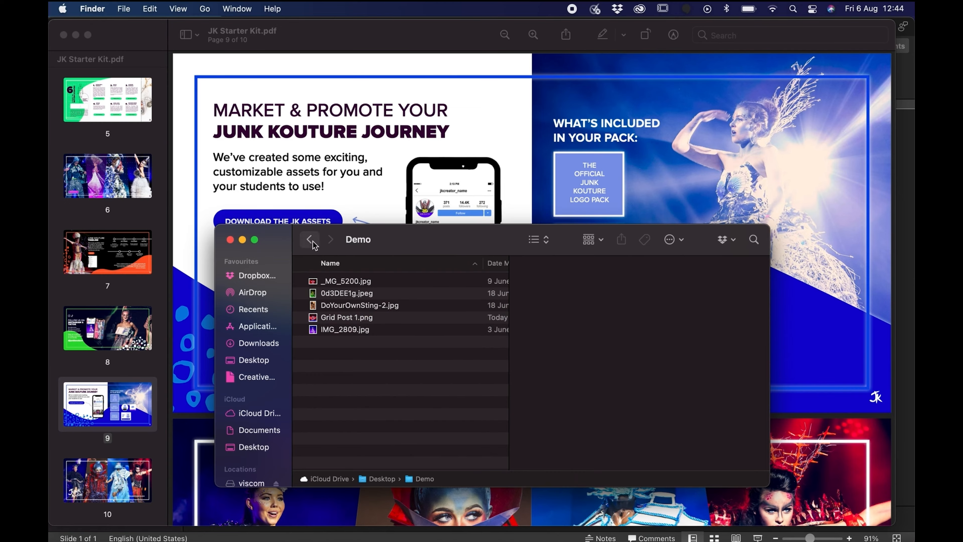
Open Junk Kouture_Posters.pptx from the Posters folder in JK Creator Assets
left_click(311, 240)
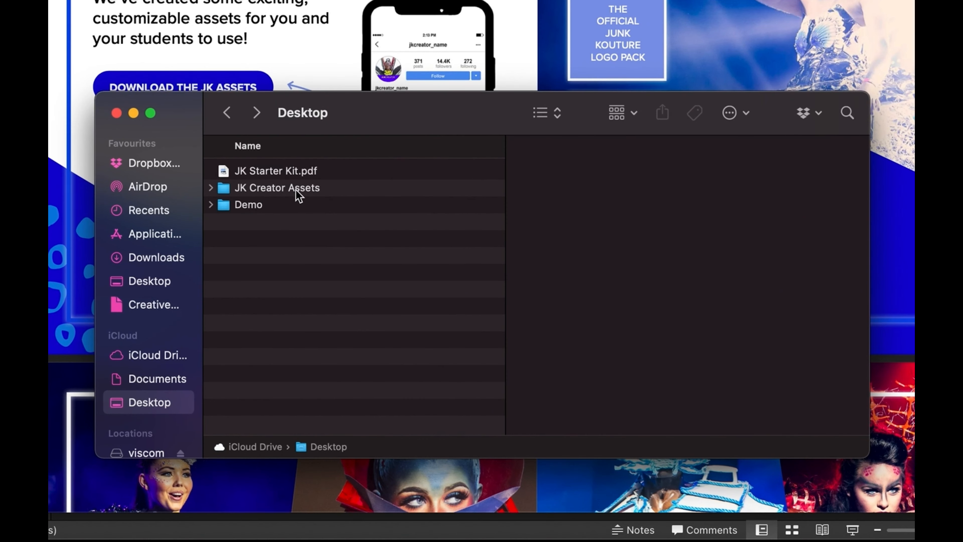
double_click(277, 187)
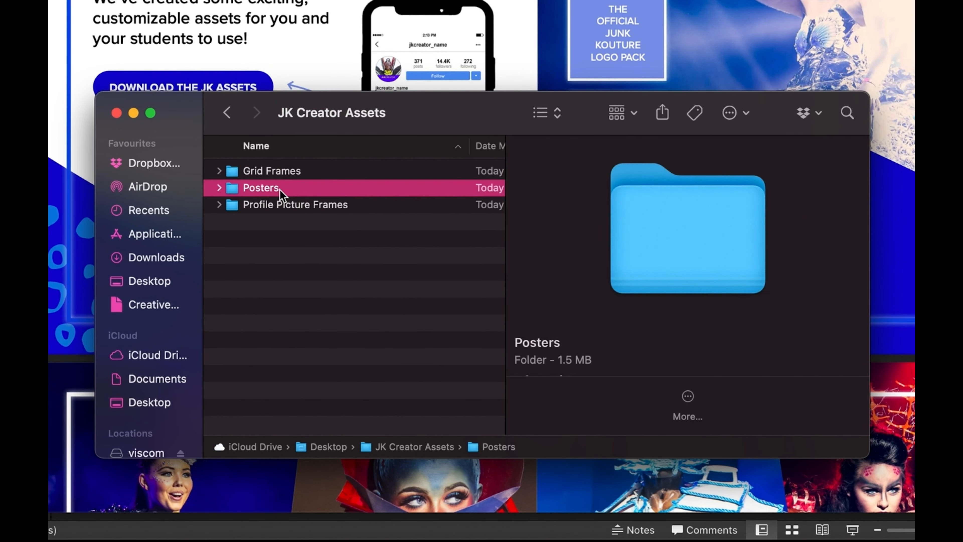
double_click(261, 187)
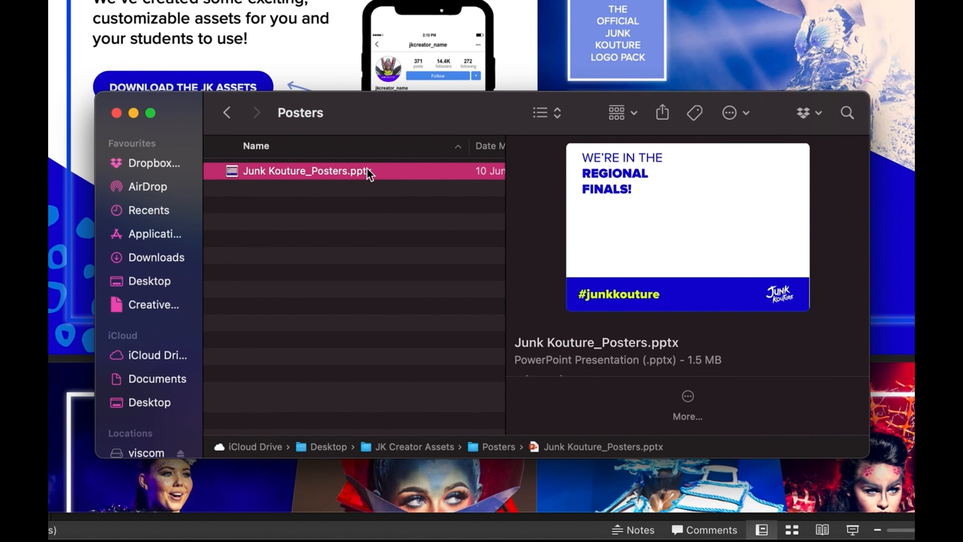
double_click(307, 171)
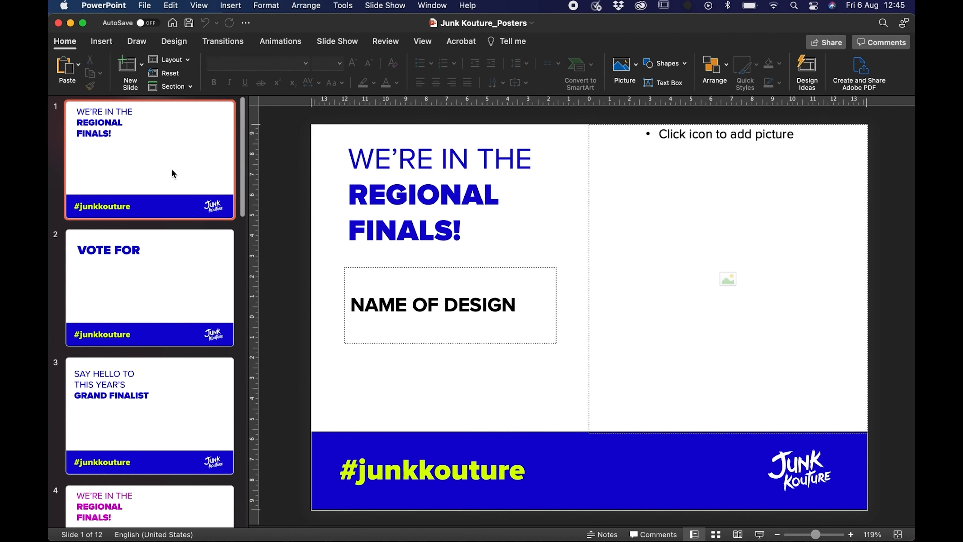
Browse the poster slides and land on the dark-themed VOTE FOR slide 11
left_click(149, 287)
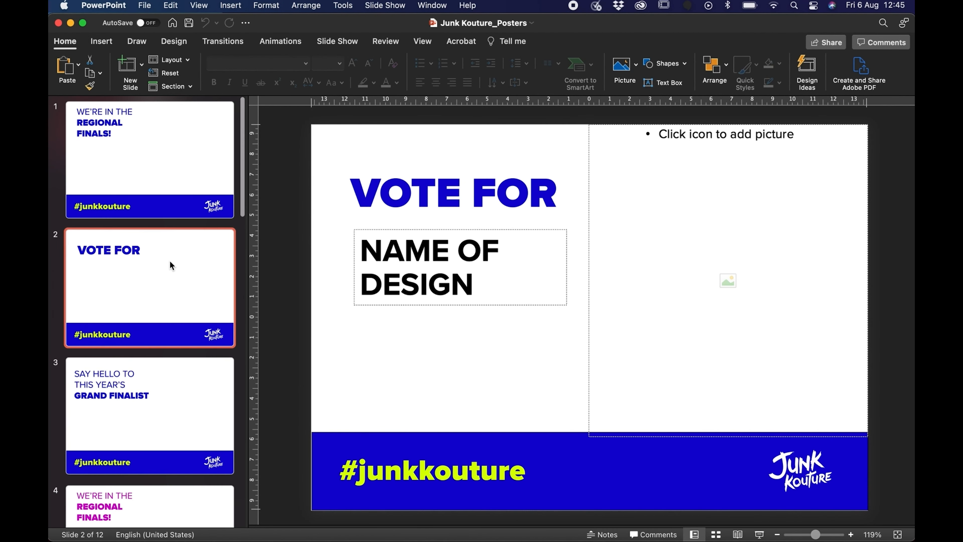
mouse_move(161, 385)
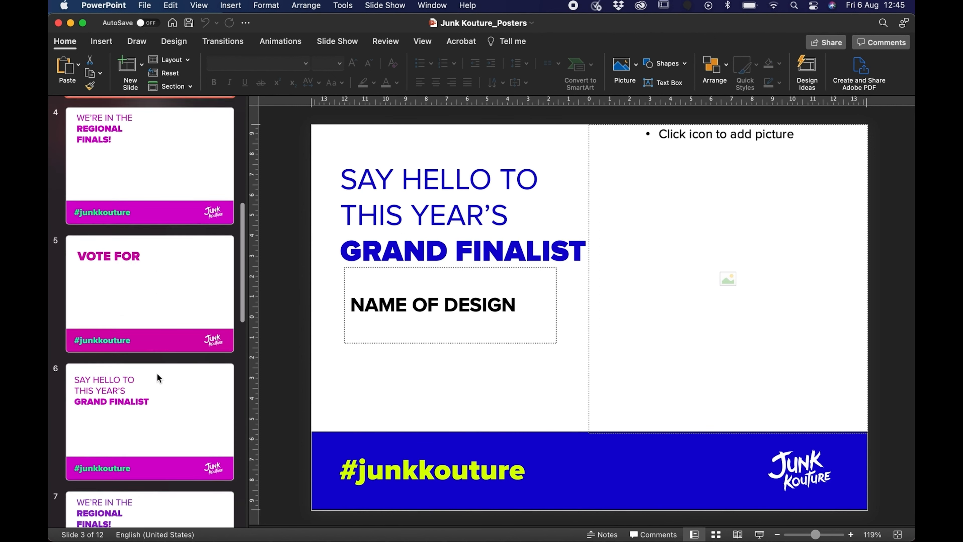
scroll("down", 3)
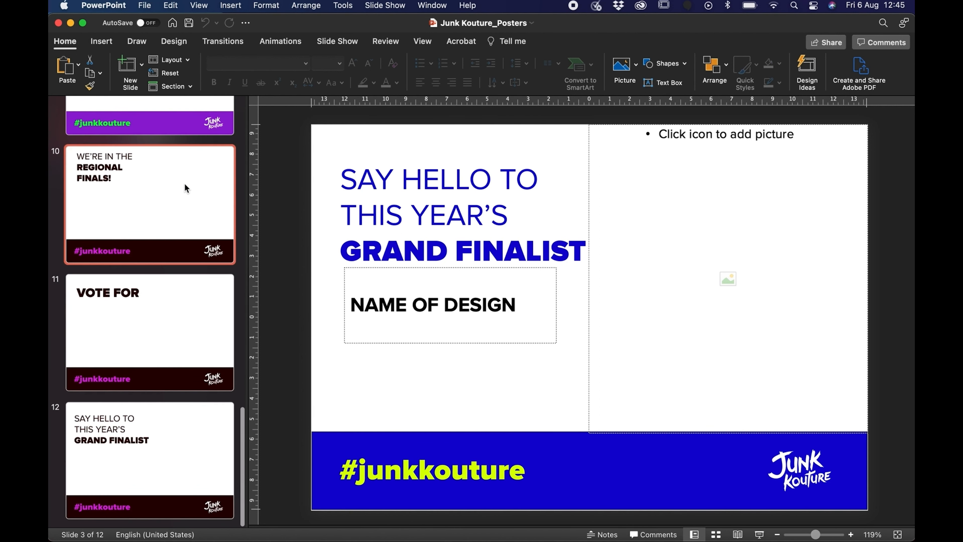
left_click(148, 331)
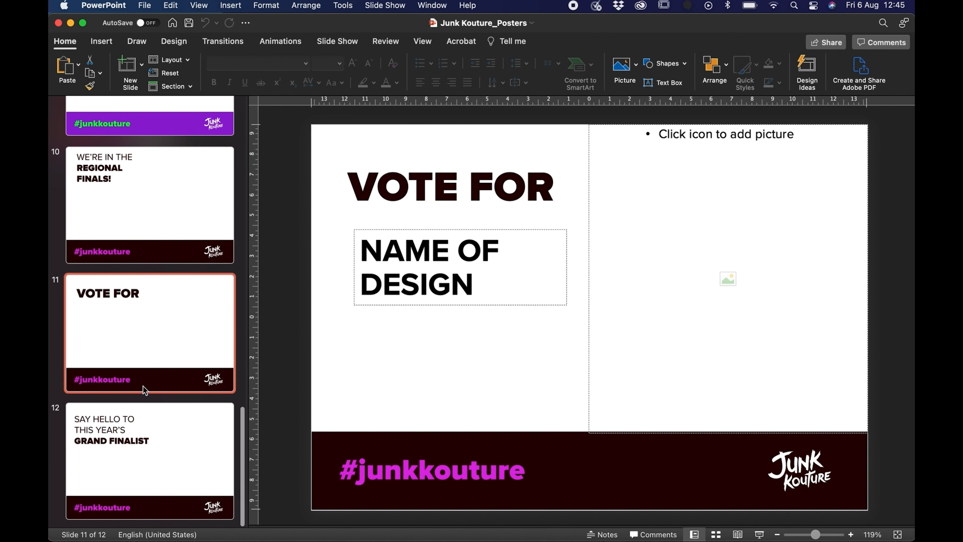
left_click(150, 449)
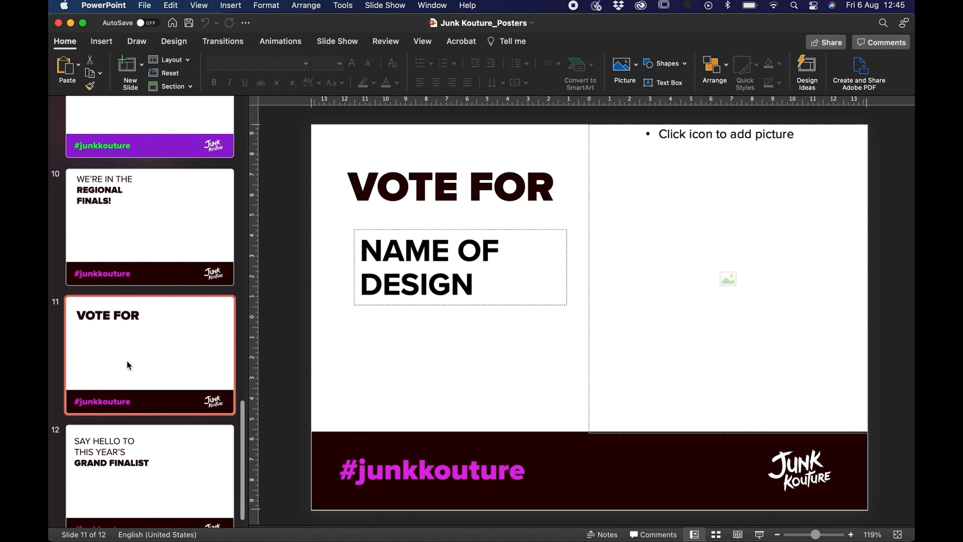
mouse_move(743, 262)
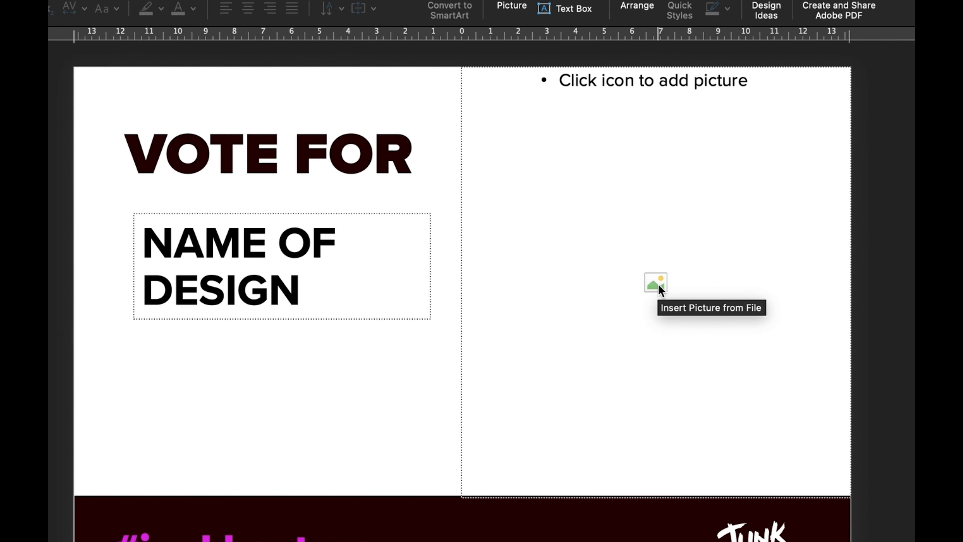
Start inserting a picture into the empty placeholder and browse to the Demo folder
left_click(655, 283)
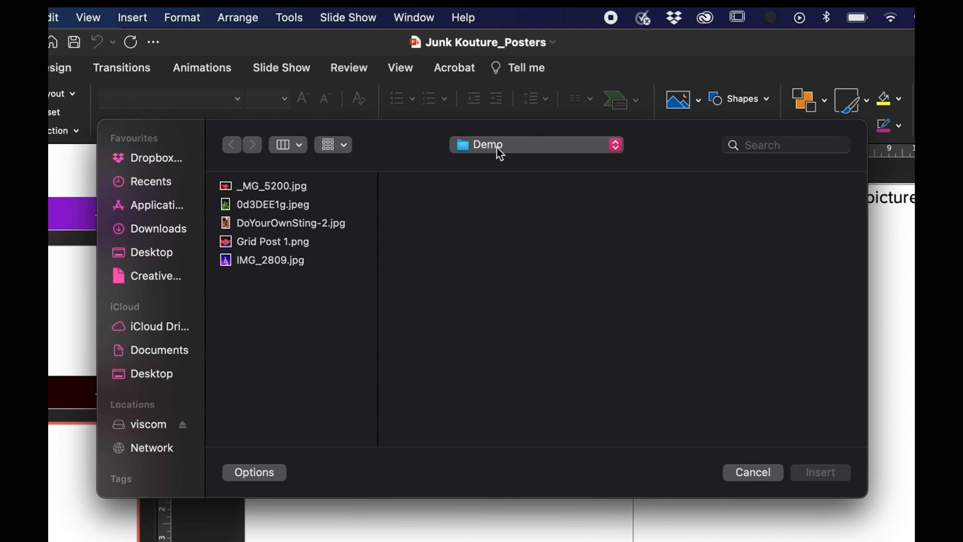
left_click(534, 145)
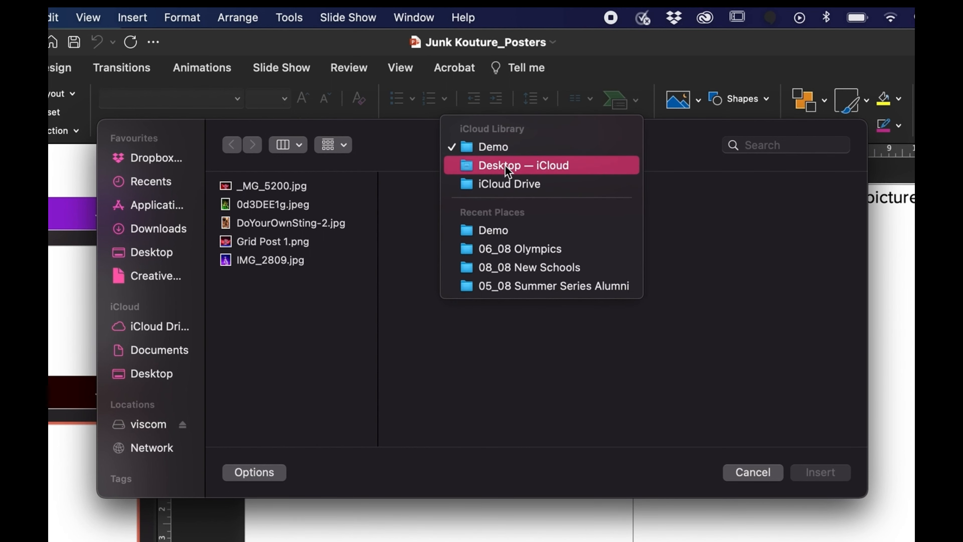
left_click(491, 146)
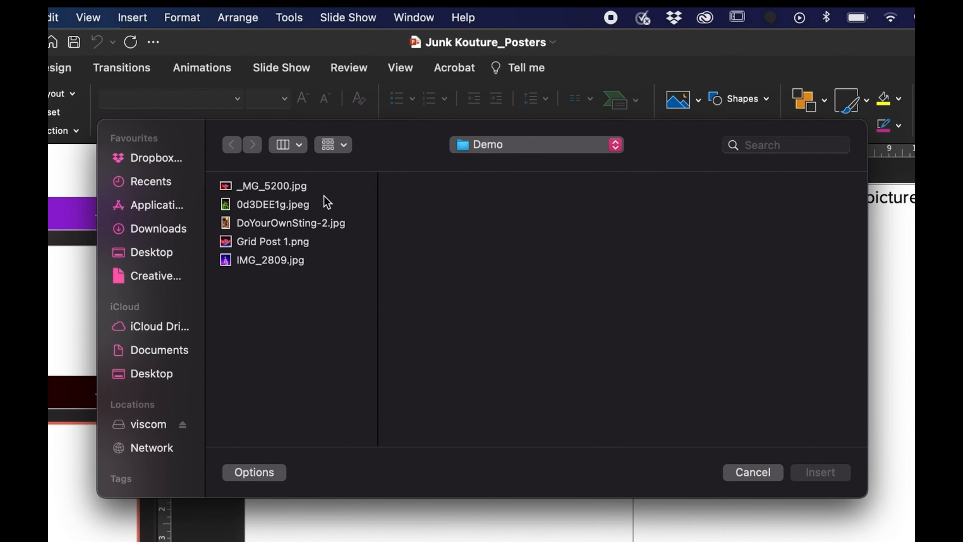
Preview the costume photos and insert the DoYourOwnSting-2 portrait onto the slide
left_click(270, 185)
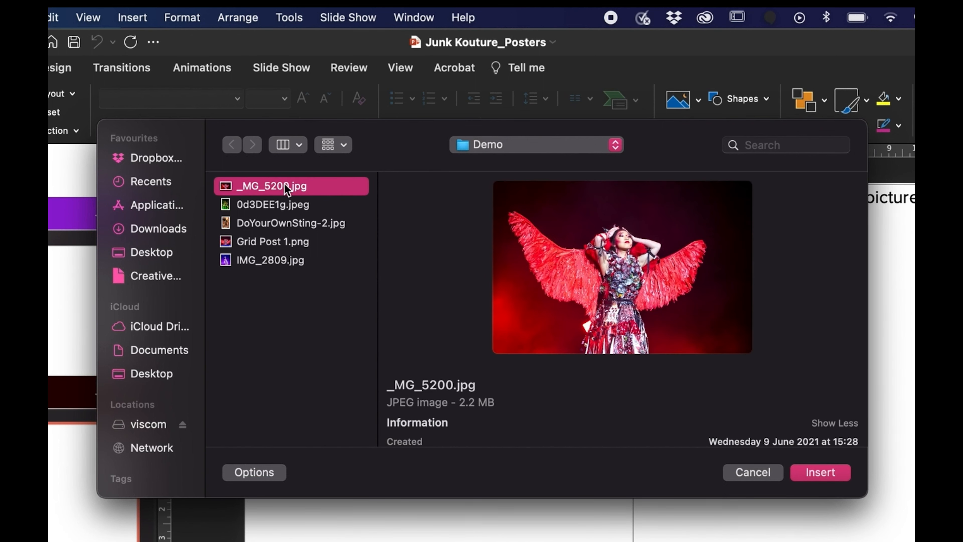
left_click(272, 204)
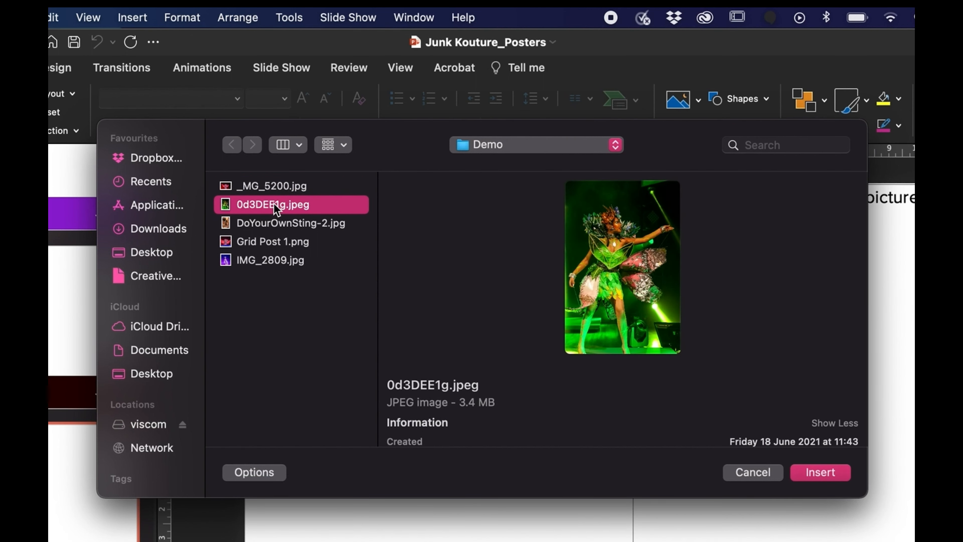
left_click(290, 222)
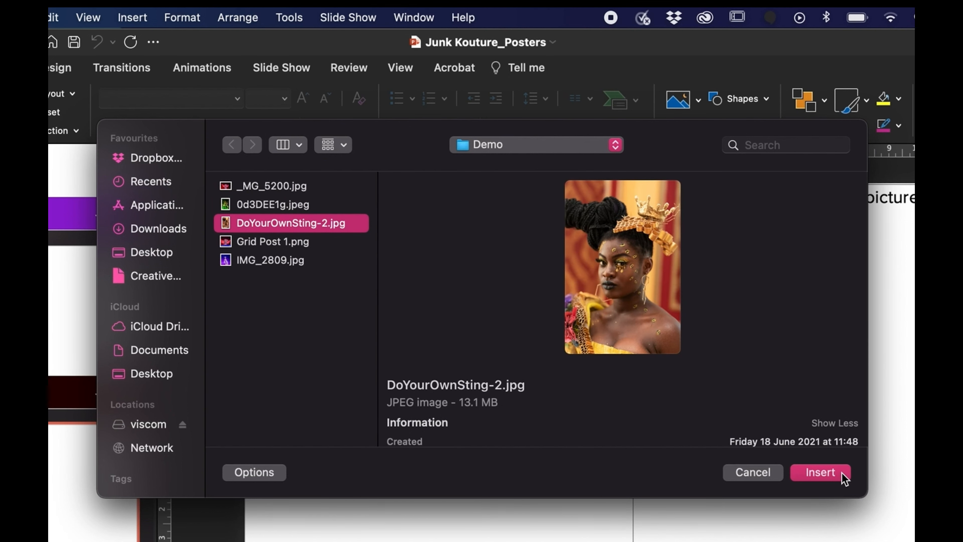
left_click(820, 472)
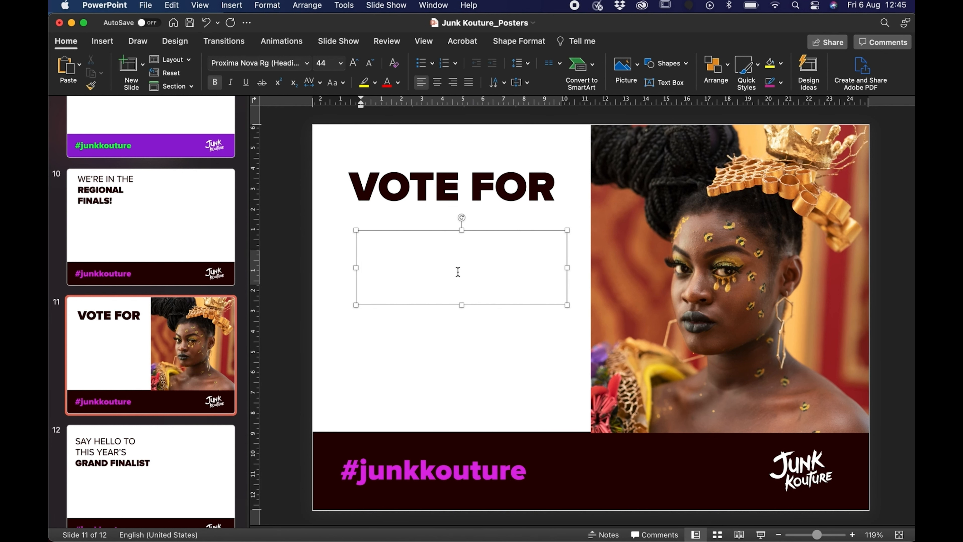
Finish the slide 11 name box as 'DO YOUR OWN STING' and go to the File commands
type("DO YOUR OWN S")
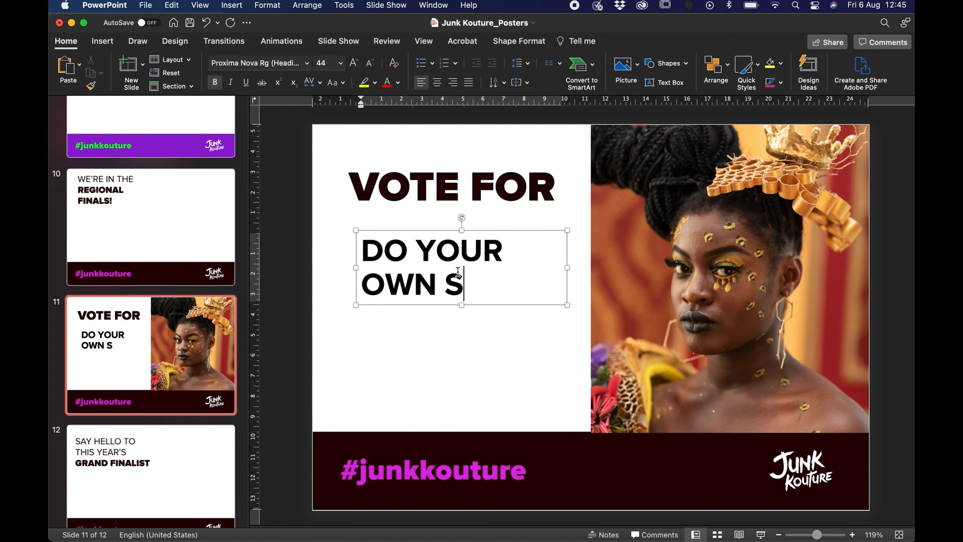
type("TING")
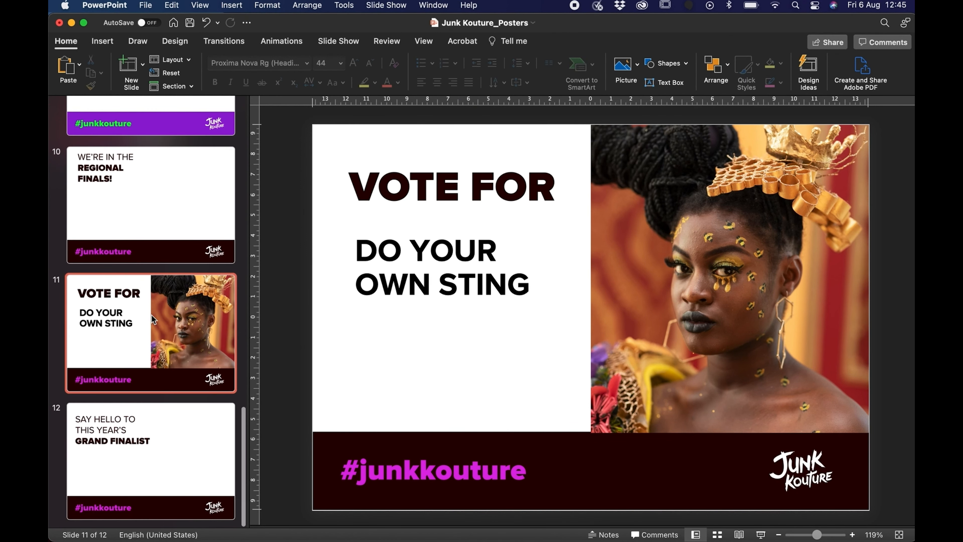
left_click(146, 5)
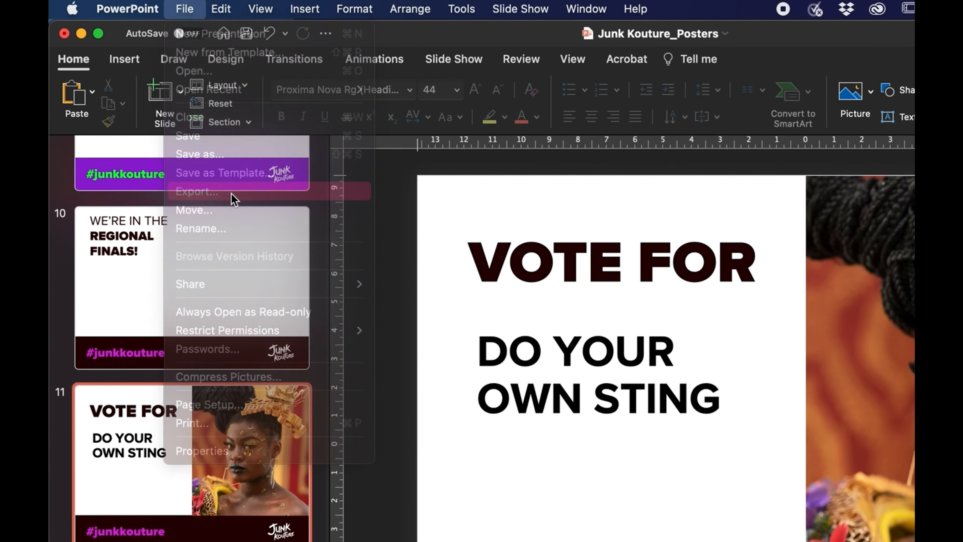
Export Junk Kouture_Posters as a PDF into the Posters folder beside the pptx
left_click(197, 191)
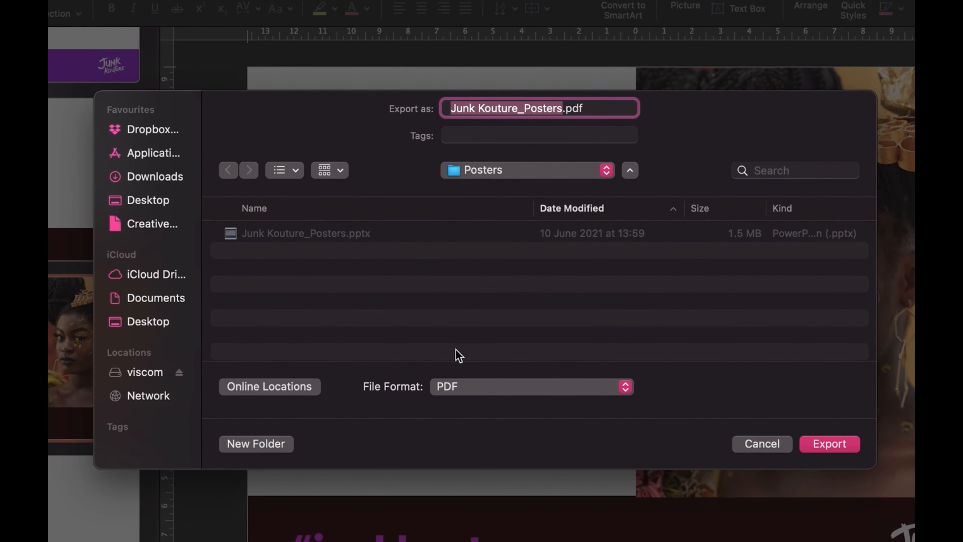
left_click(529, 386)
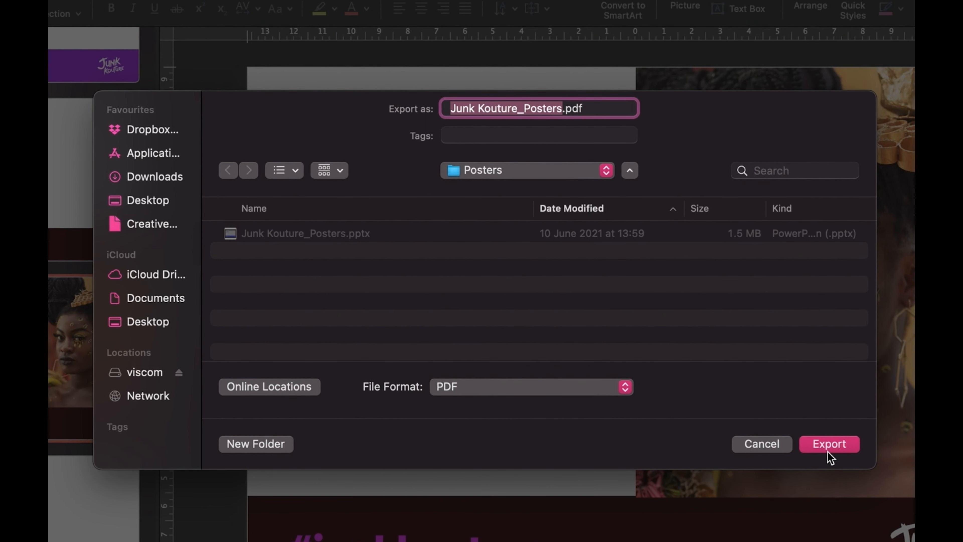
left_click(829, 443)
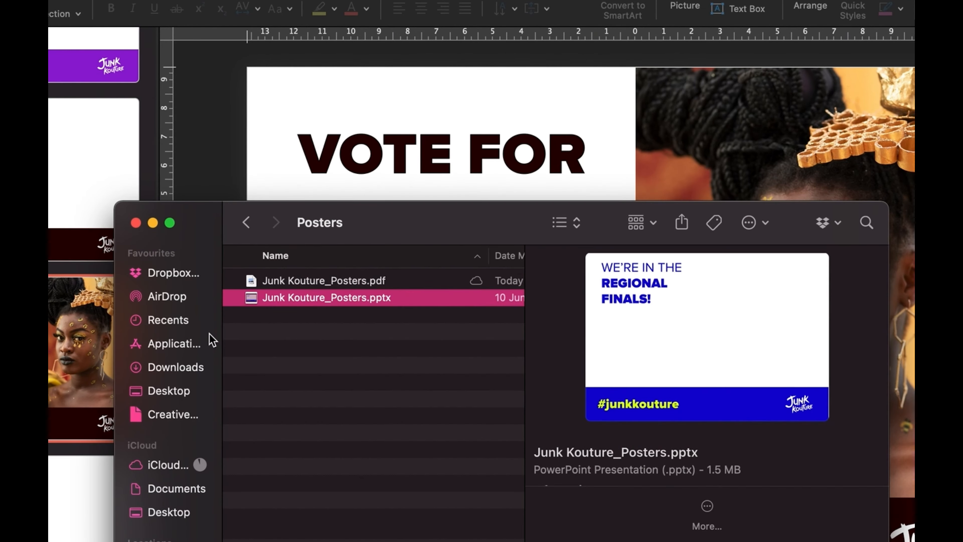
Review Junk Kouture_Posters.pdf in Preview up to the Do Your Own Sting page and choose a print page range
double_click(324, 280)
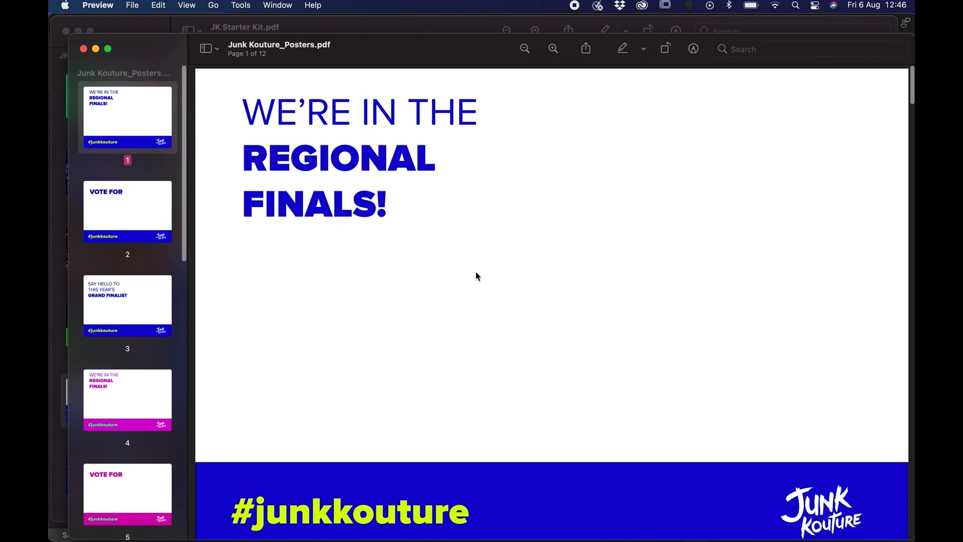
scroll("down", 3)
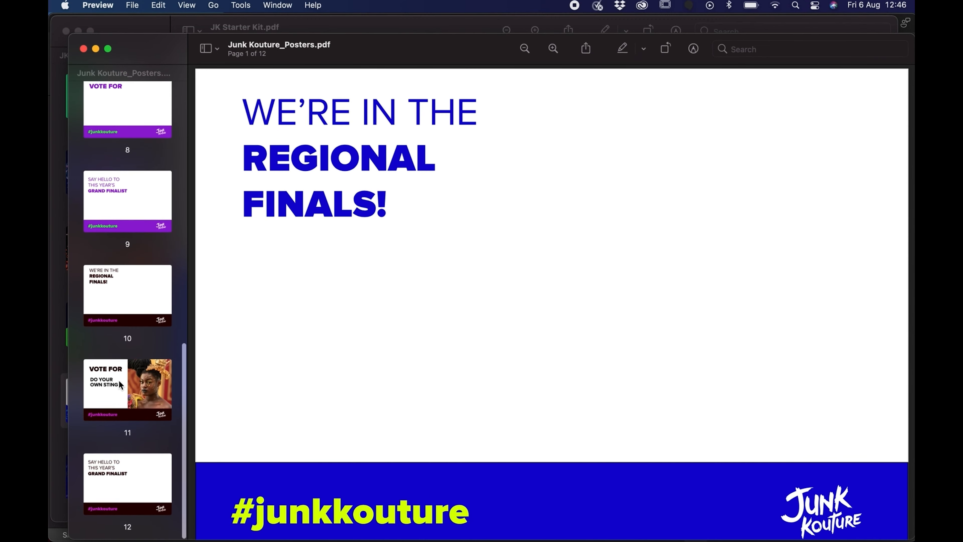
left_click(127, 388)
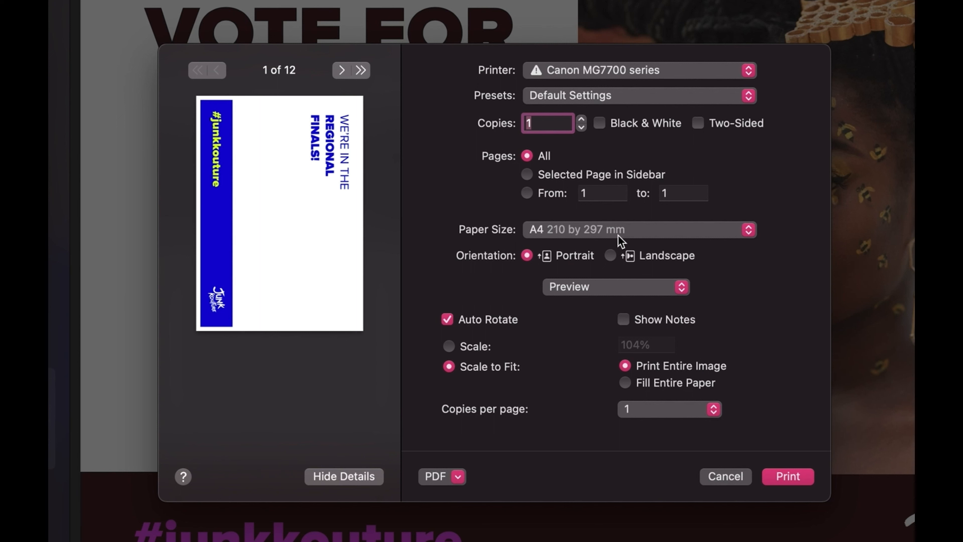
mouse_move(577, 200)
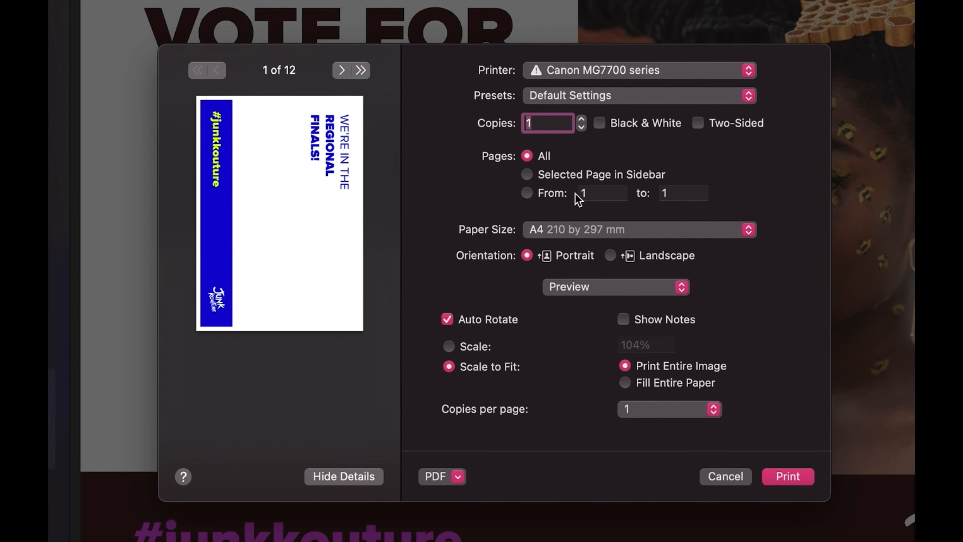
left_click(602, 192)
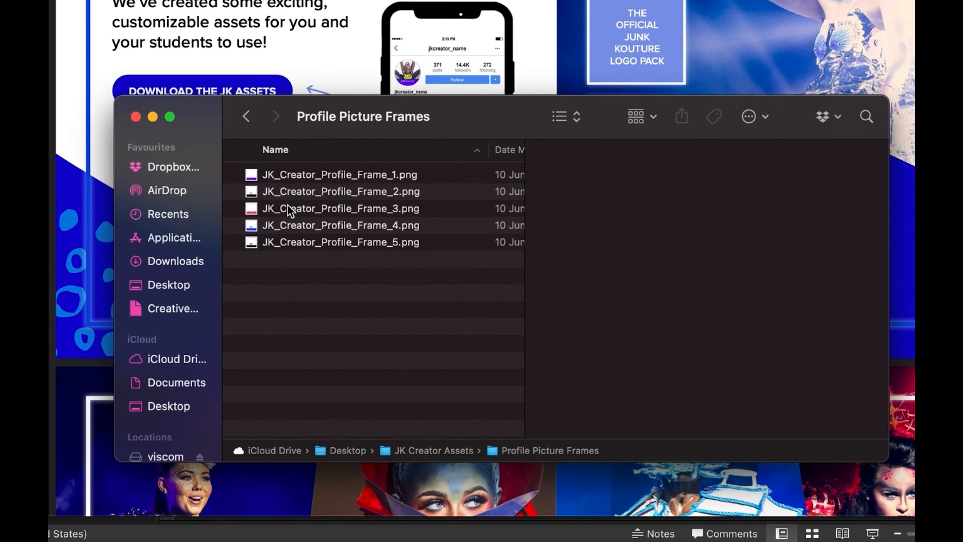
Preview the second and fifth JK_Creator_Profile_Frame PNGs, settling on the second
left_click(340, 191)
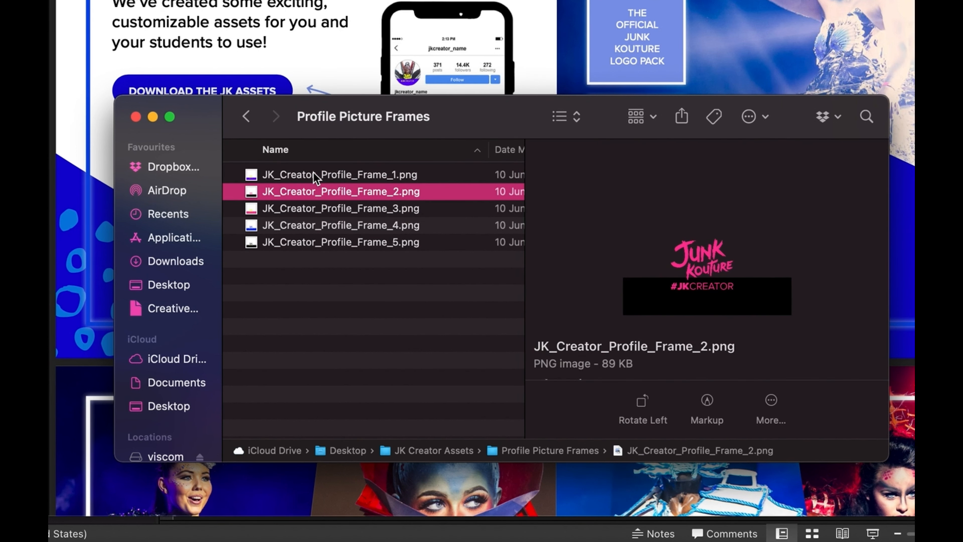
left_click(340, 242)
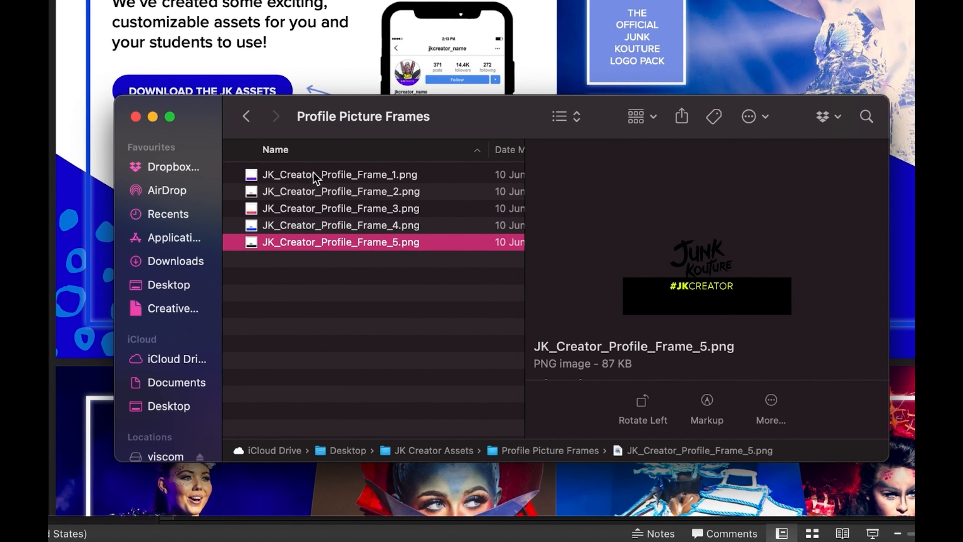
left_click(340, 191)
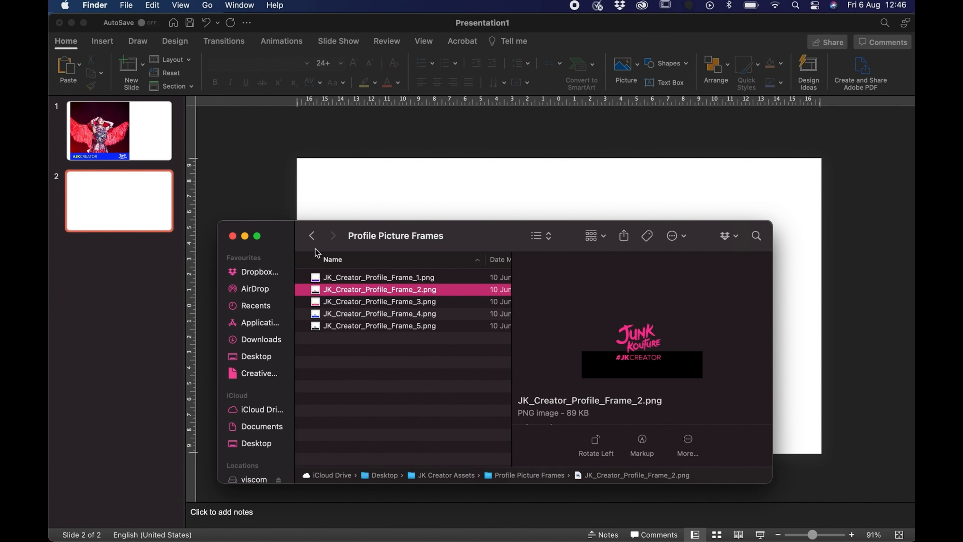
Place DoYourOwnSting-2.jpg from the Demo folder onto slide 2 and reach its Format Picture crop settings
left_click(255, 442)
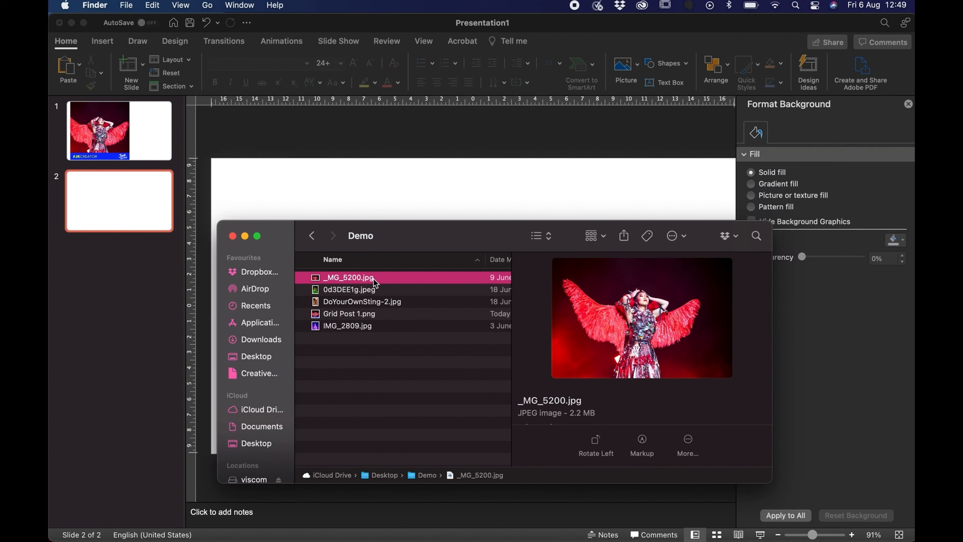
left_click(361, 301)
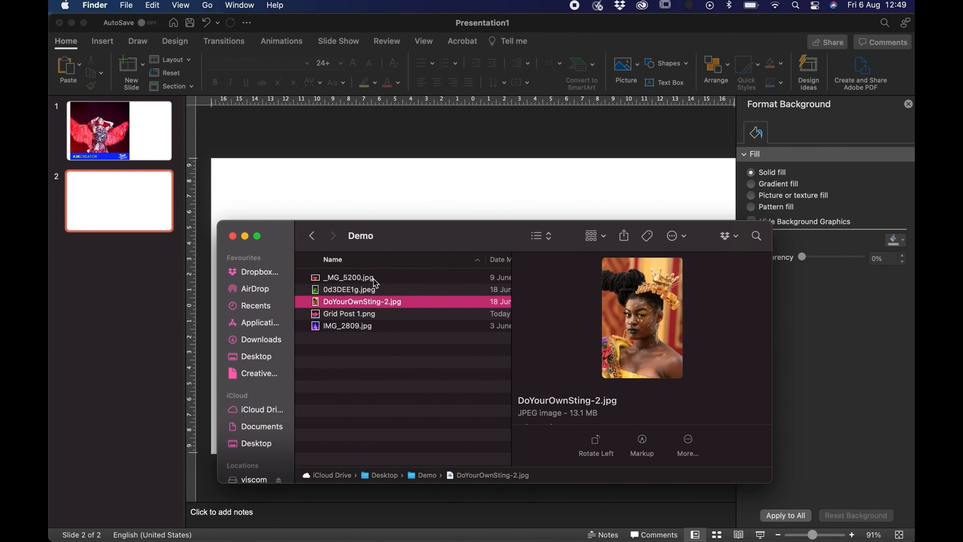
mouse_move(360, 312)
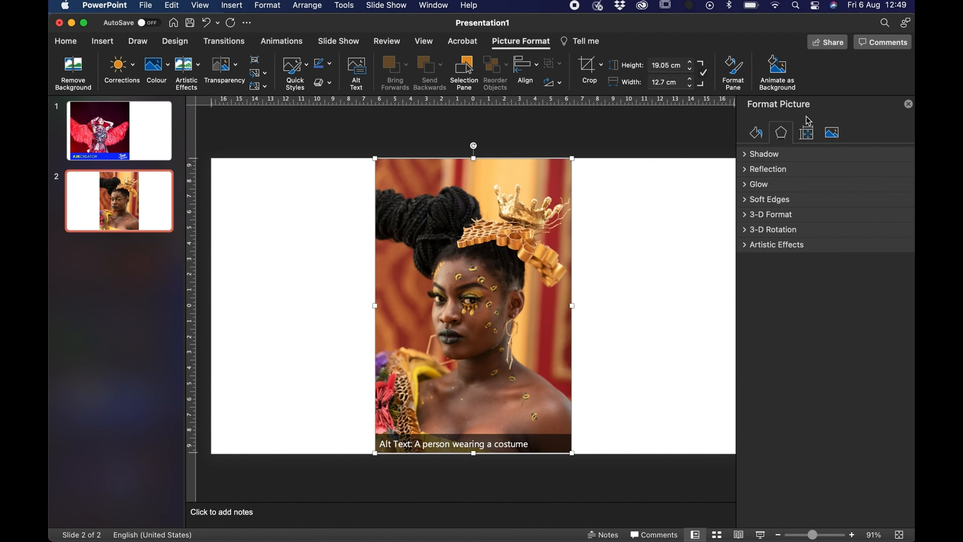
left_click(831, 132)
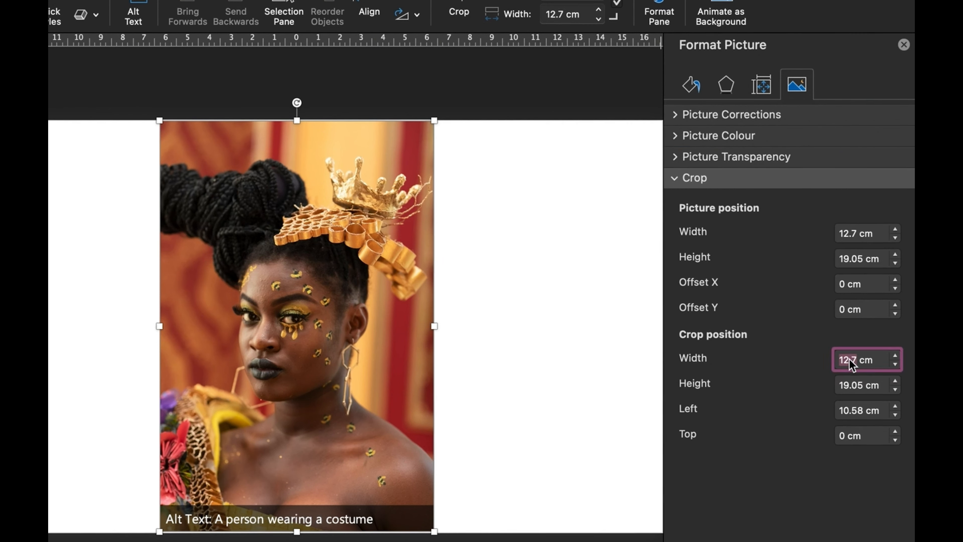
Edit the photo's crop width/height in Format Picture > Crop
left_click(864, 384)
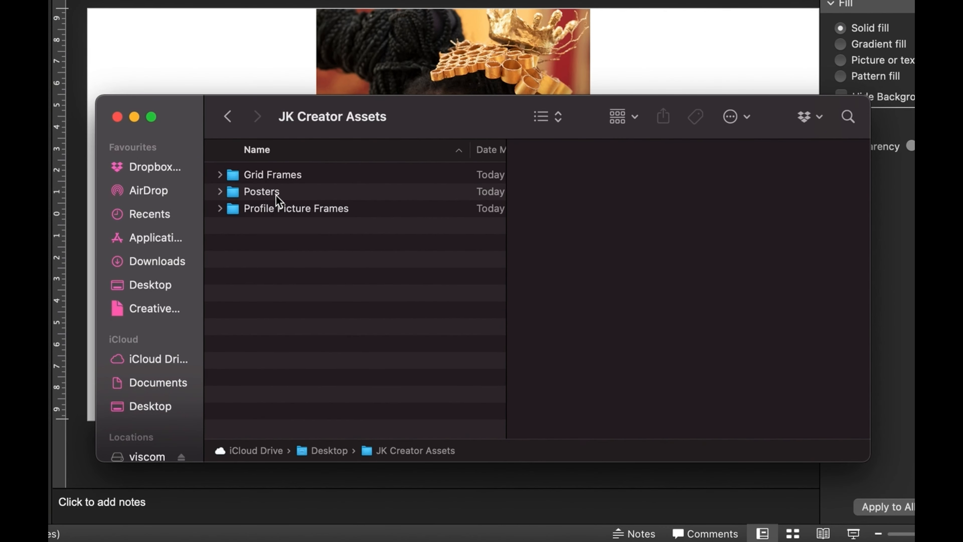
Compare the pink and black profile frames, then drag JK_Creator_Profile_Frame_3.png over the photo on the slide
double_click(296, 208)
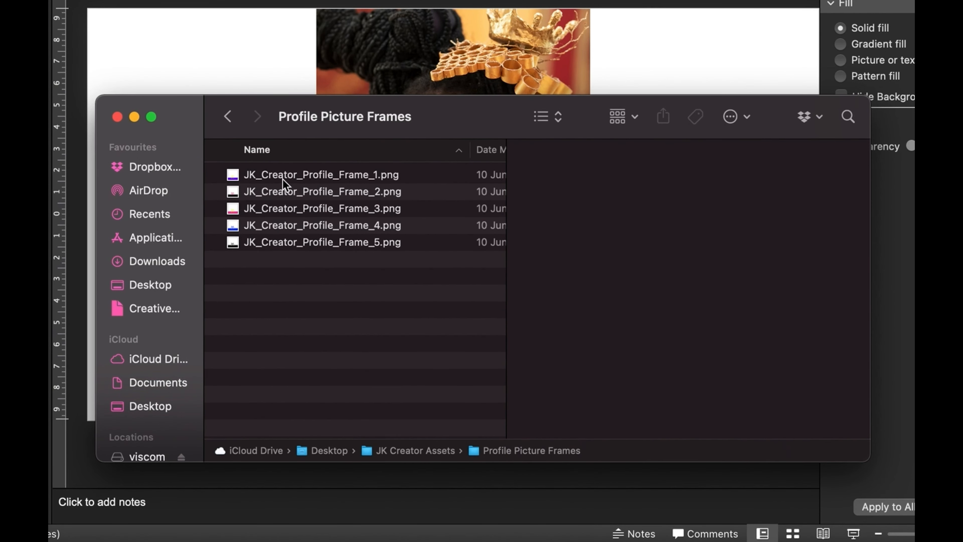
left_click(322, 208)
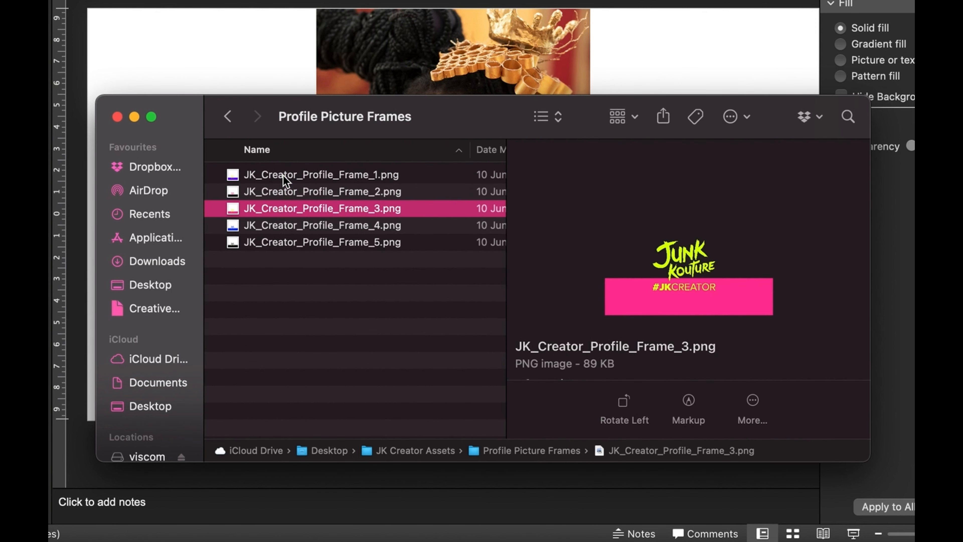
left_click(322, 242)
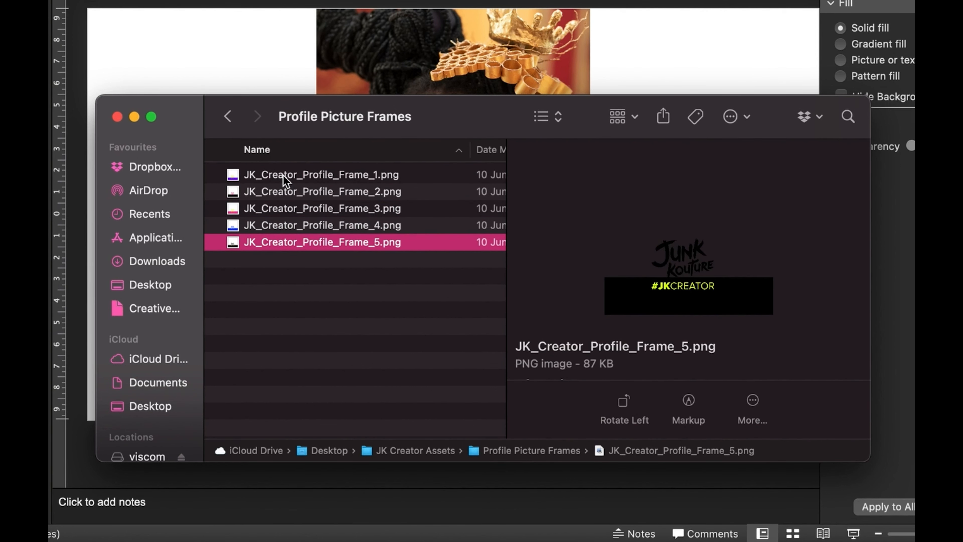
left_click(321, 207)
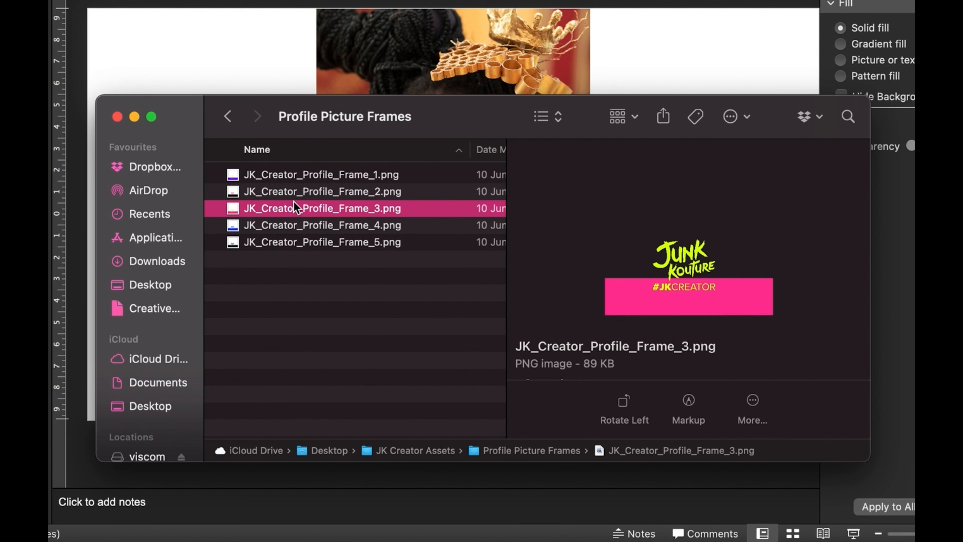
left_click_drag(298, 208, 245, 98)
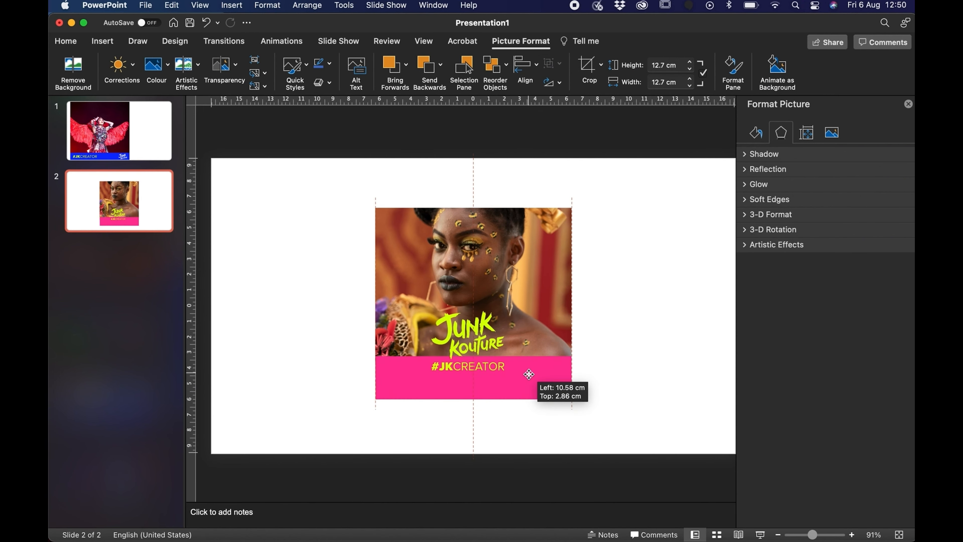
Align the pink frame and the photo within its square crop, then start Save as Picture as PNG
left_click_drag(528, 373, 515, 246)
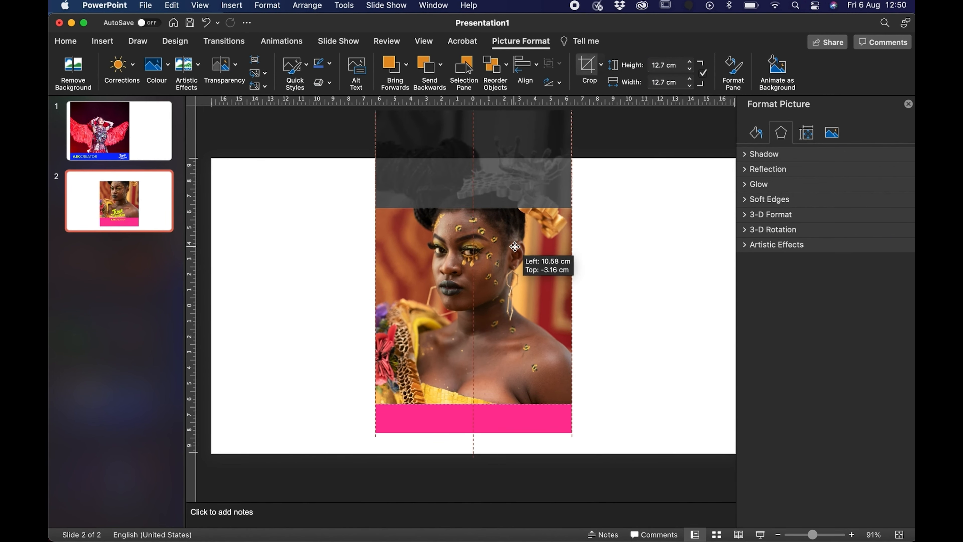
left_click_drag(514, 246, 506, 392)
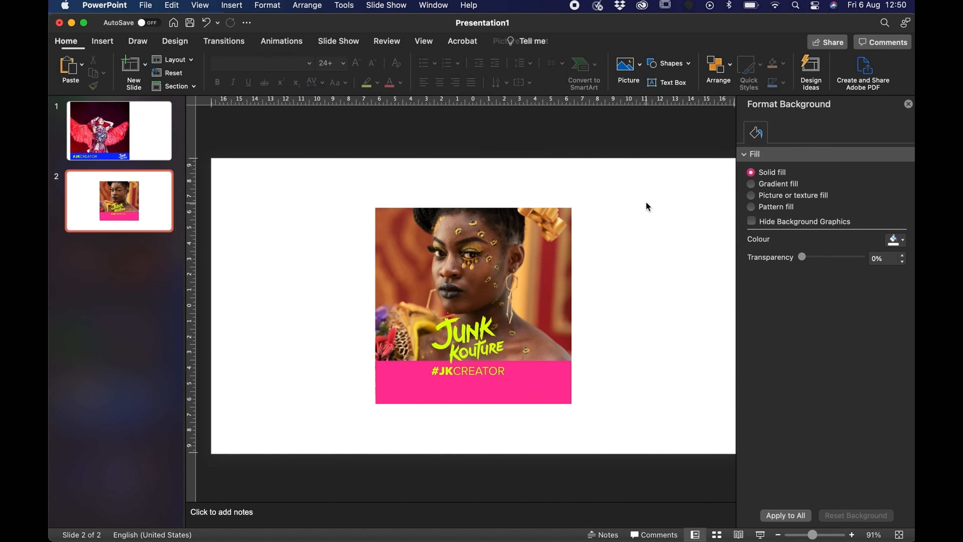
right_click(467, 276)
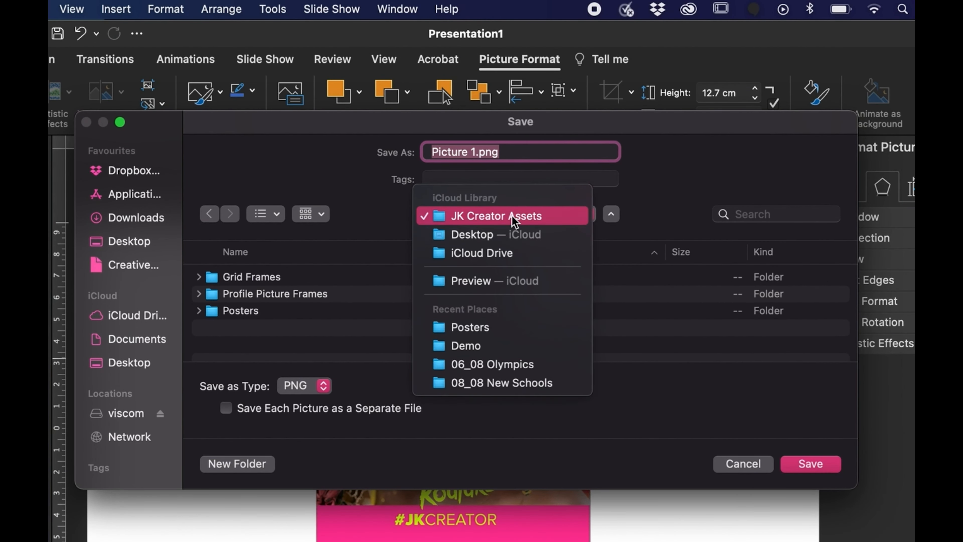
Save the framed portrait as Profile Image.png inside the Demo folder
left_click(496, 234)
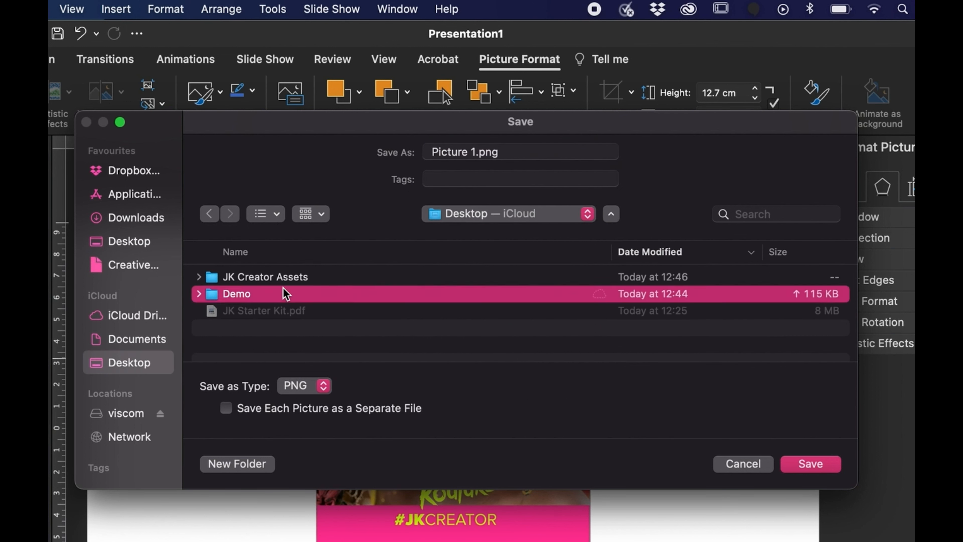
double_click(235, 293)
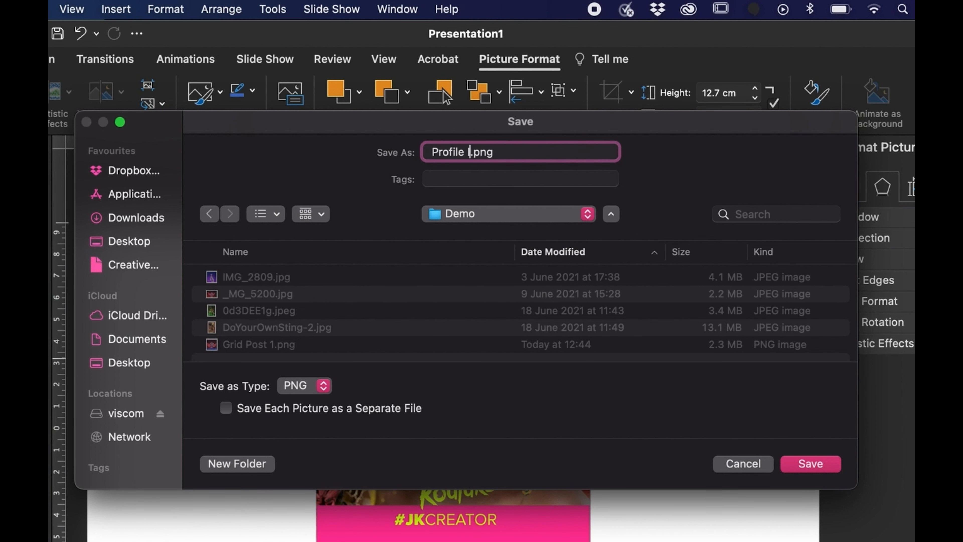
type("Image")
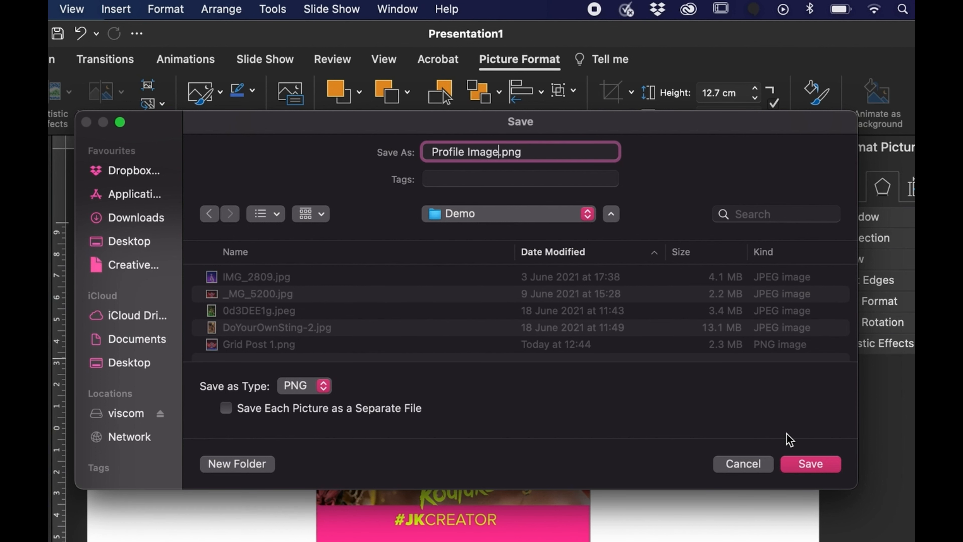
left_click(810, 463)
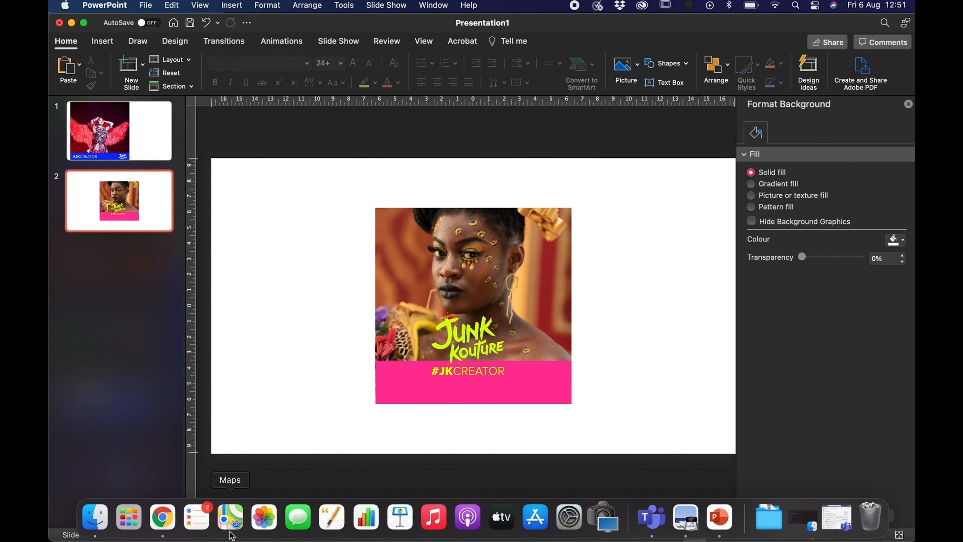
Check the Demo folder in Finder, previewing Grid Post 1.png and the new Profile Image.png
left_click(229, 517)
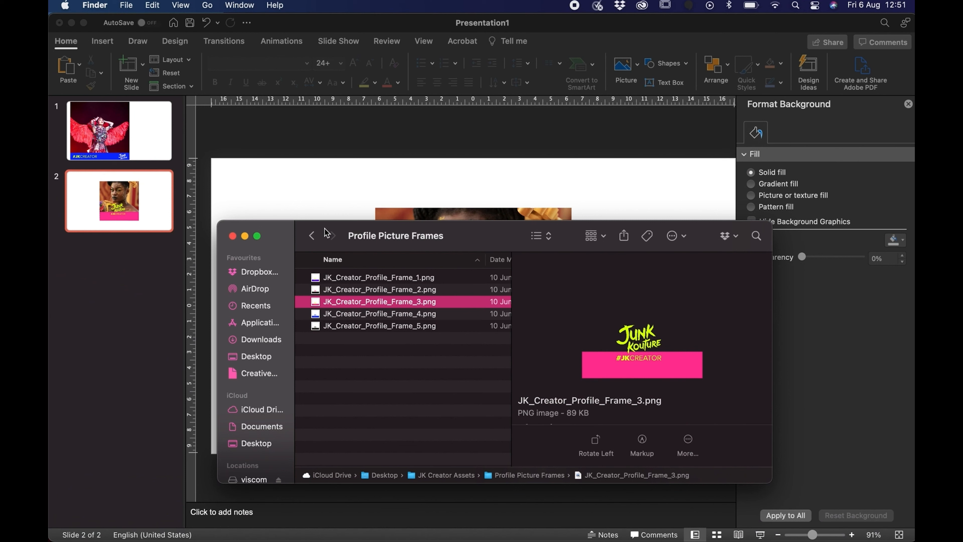
left_click(312, 235)
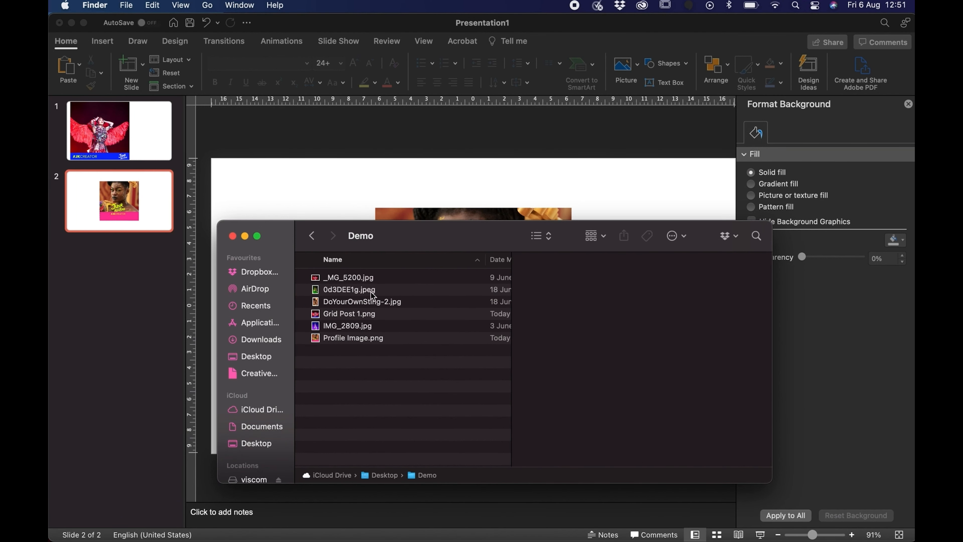
left_click(349, 313)
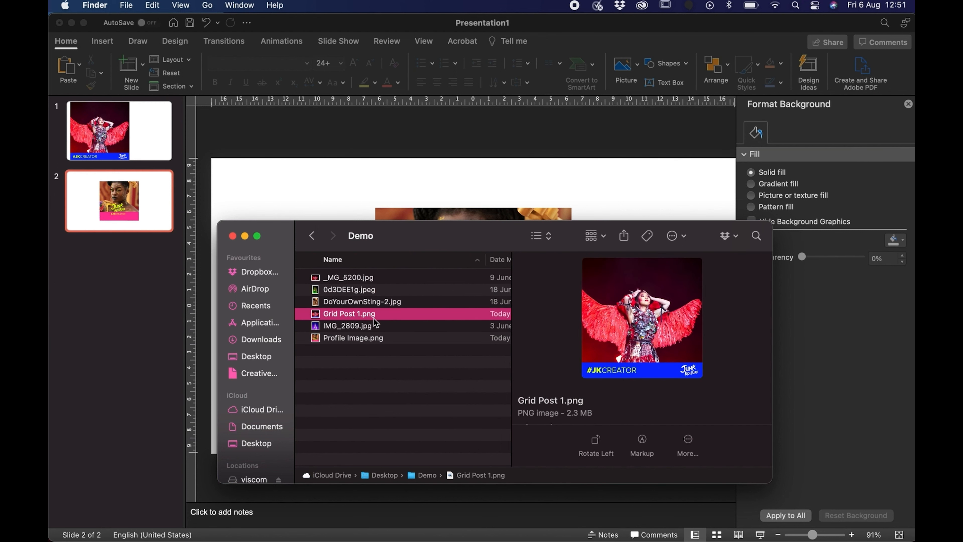
left_click(353, 338)
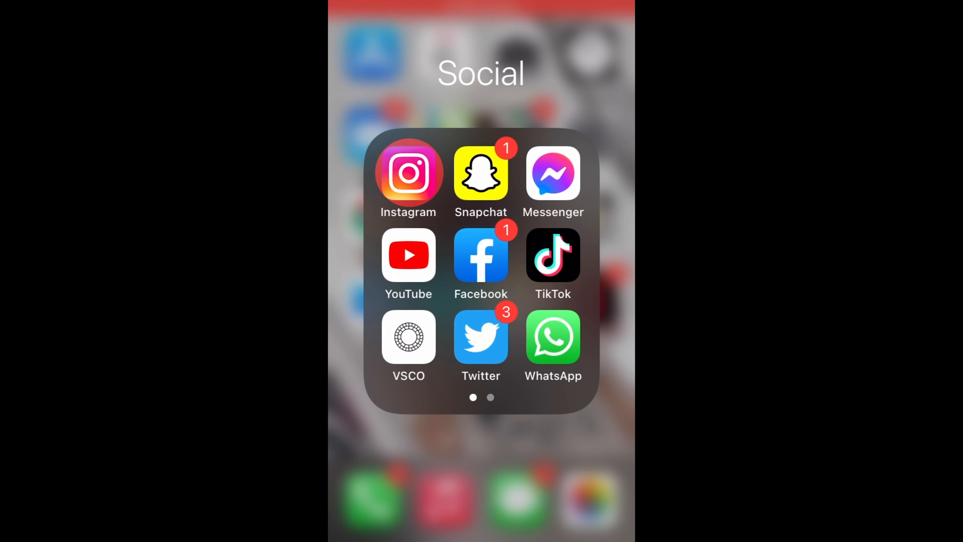
Start a new Instagram post with the red-winged grid image and write the Junk Kouture caption
left_click(408, 174)
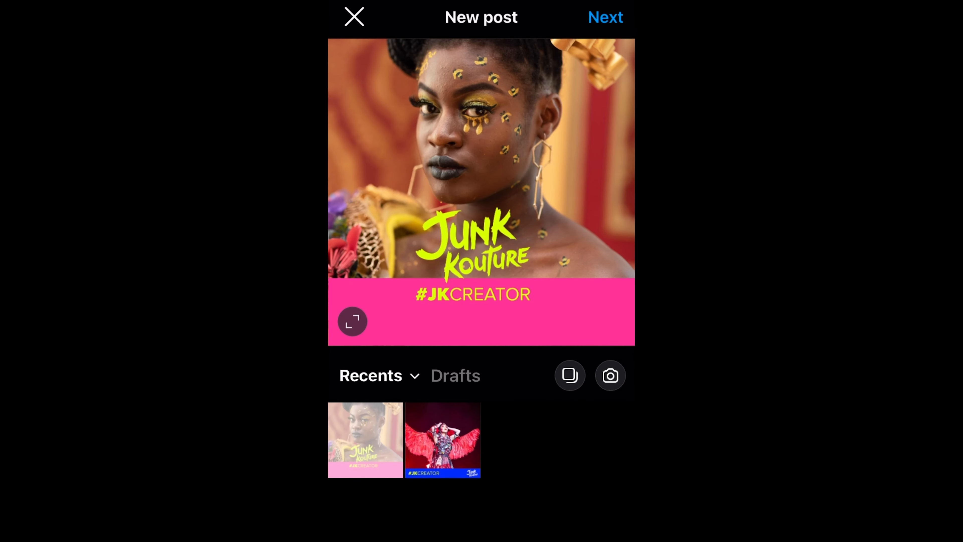
left_click(442, 439)
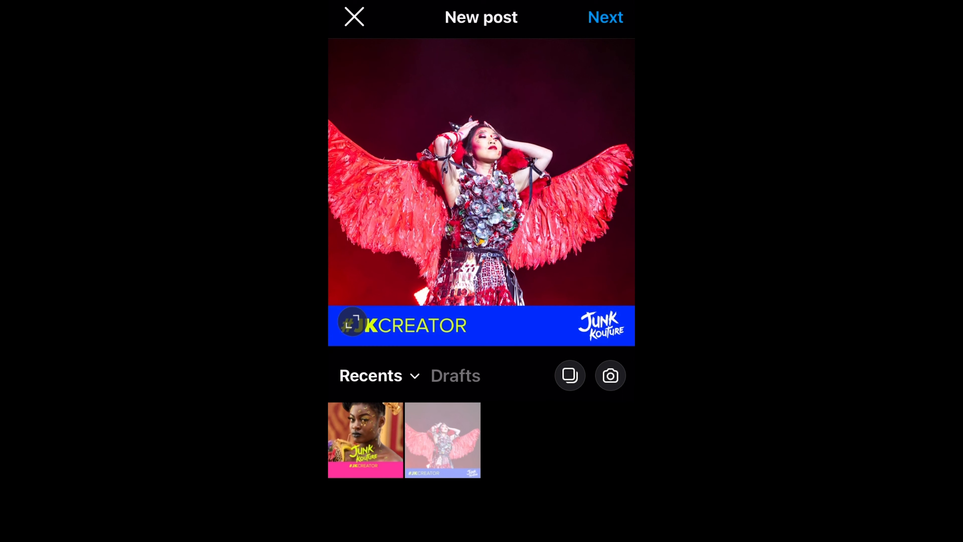
left_click(605, 17)
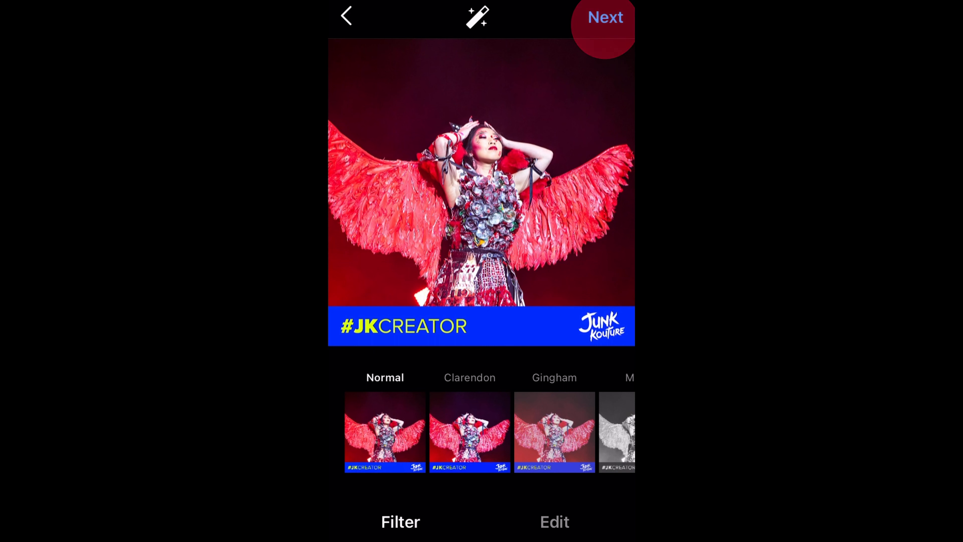
left_click(605, 16)
type("So excited to be bringing Junk Koutu")
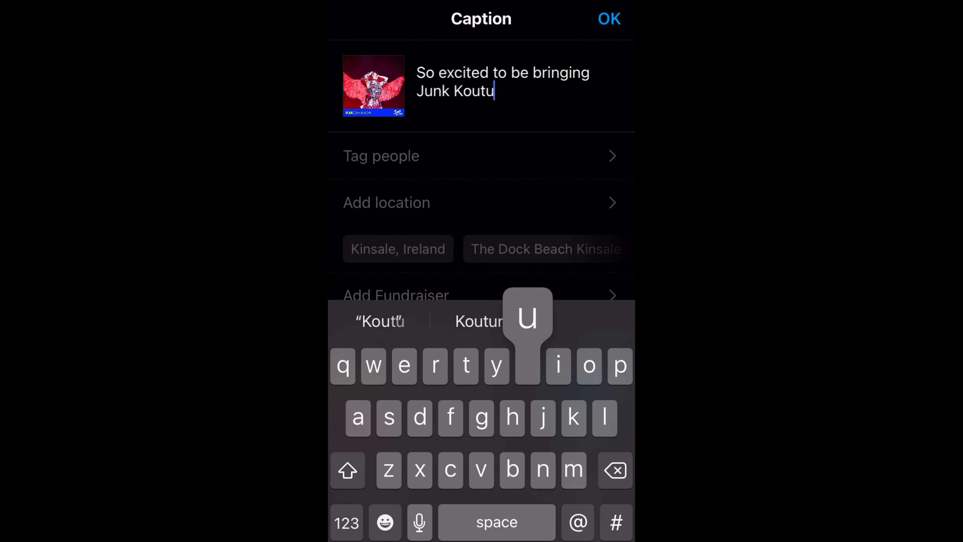
left_click(608, 18)
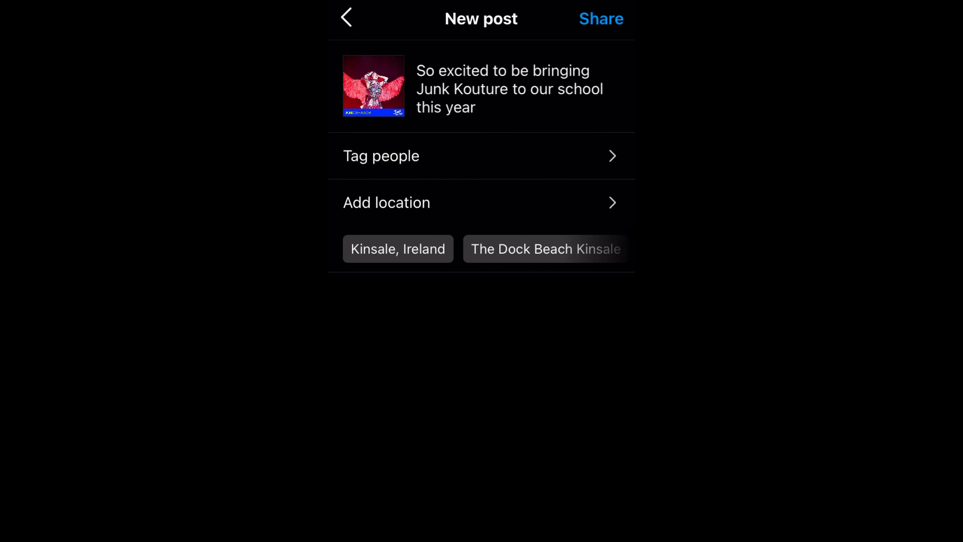
Tag junkkouture in the image, add the #junkkouture hashtag to the caption and share the post
left_click(381, 156)
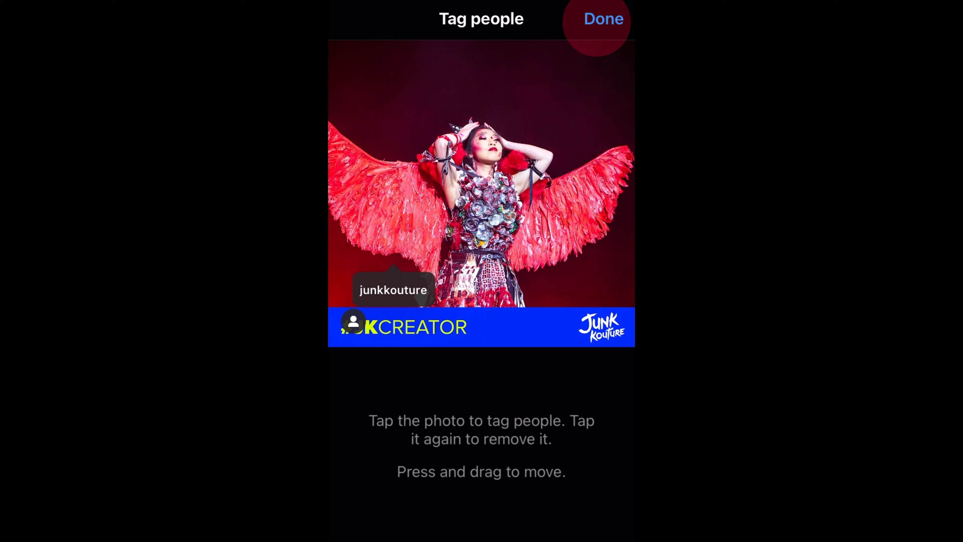
left_click(602, 19)
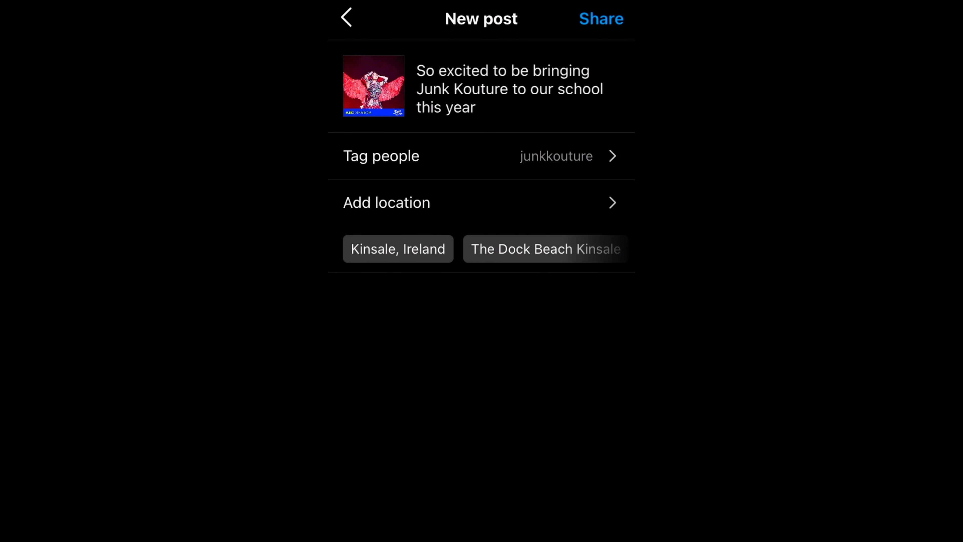
type("#j")
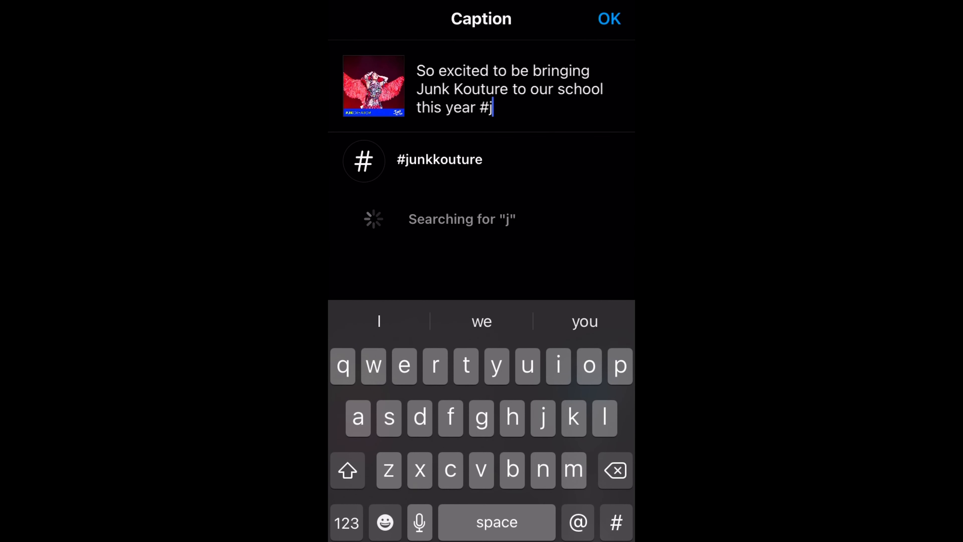
type("unkkoutur")
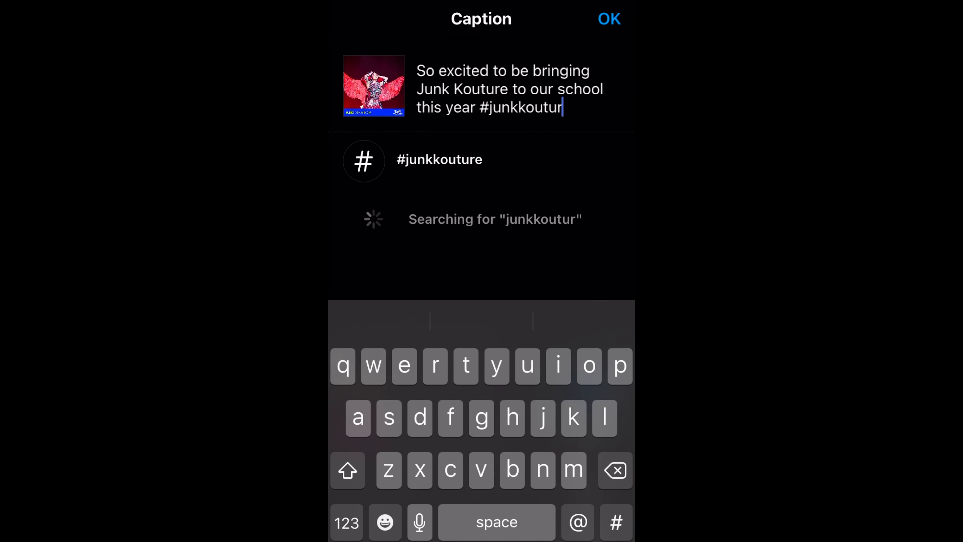
left_click(609, 19)
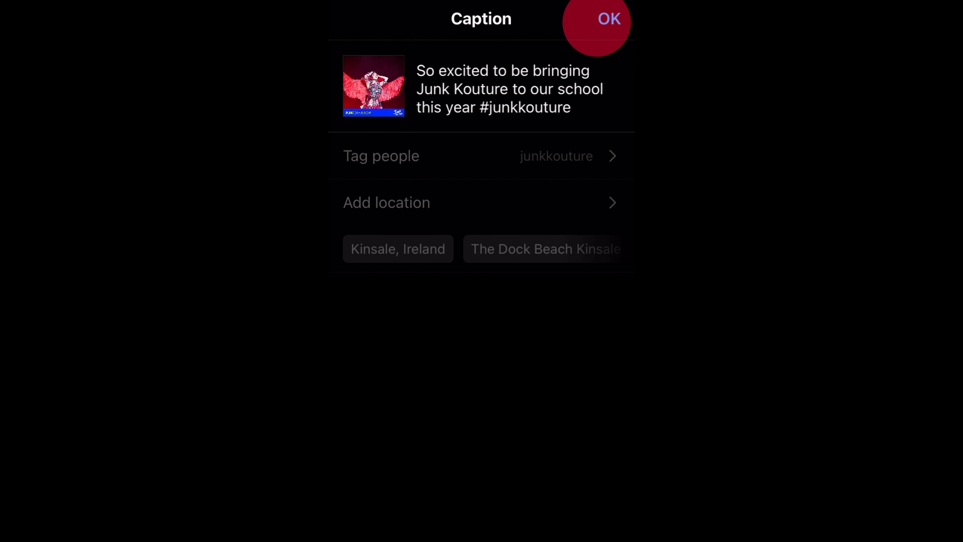
left_click(609, 19)
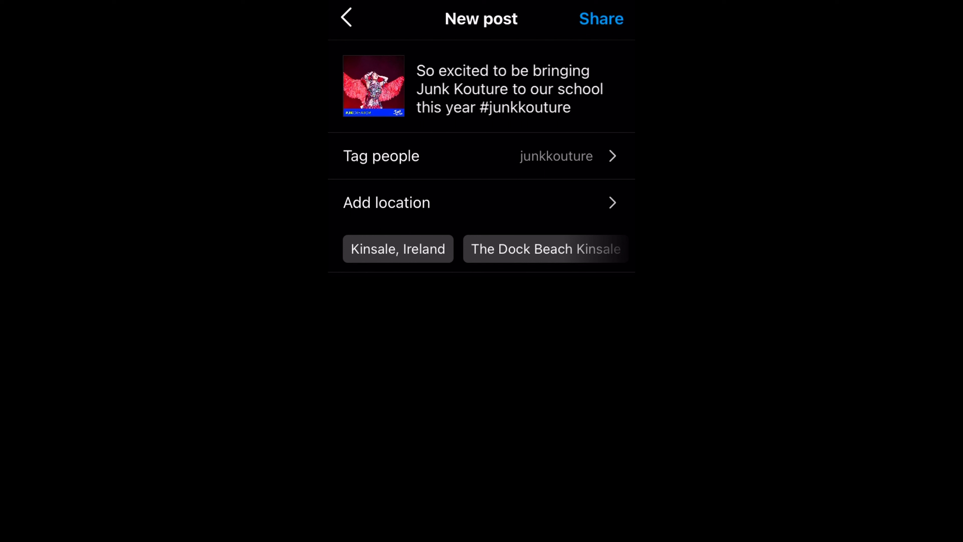
left_click(599, 18)
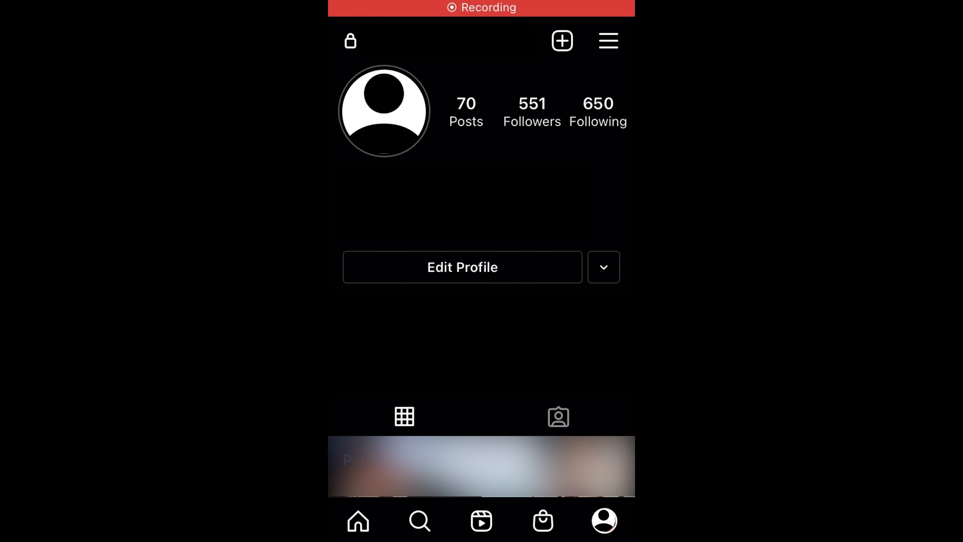
From Edit Profile, choose the pink #JKCREATOR portrait from the library as the new profile photo
left_click(462, 267)
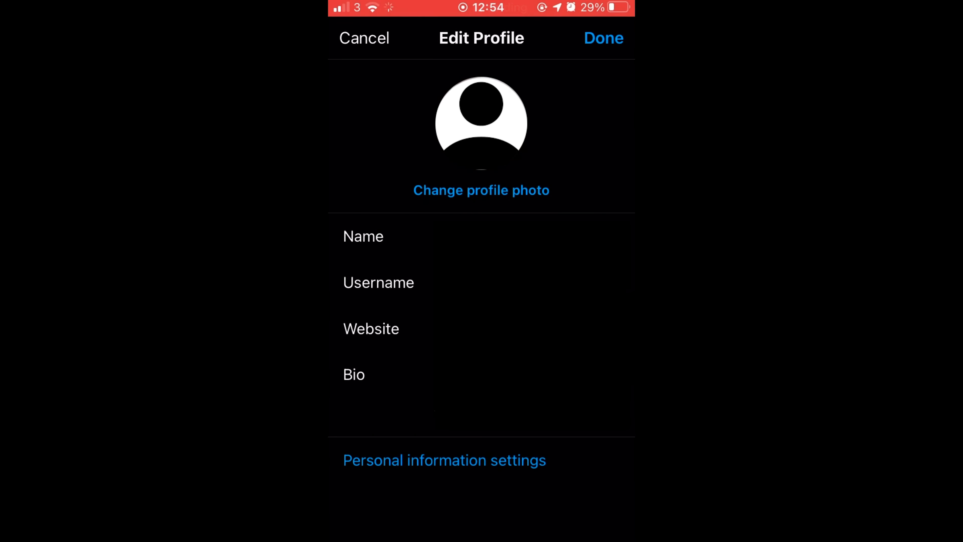
left_click(480, 190)
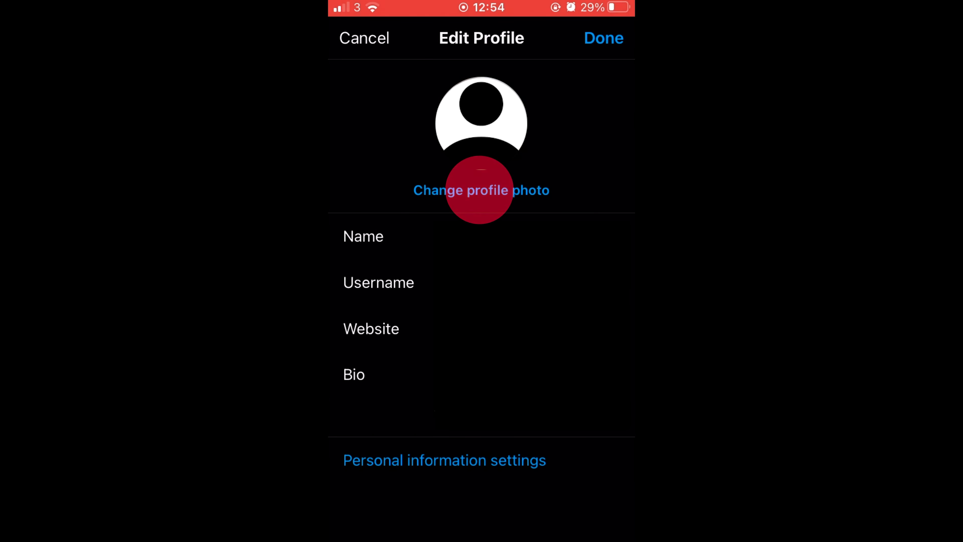
left_click(481, 189)
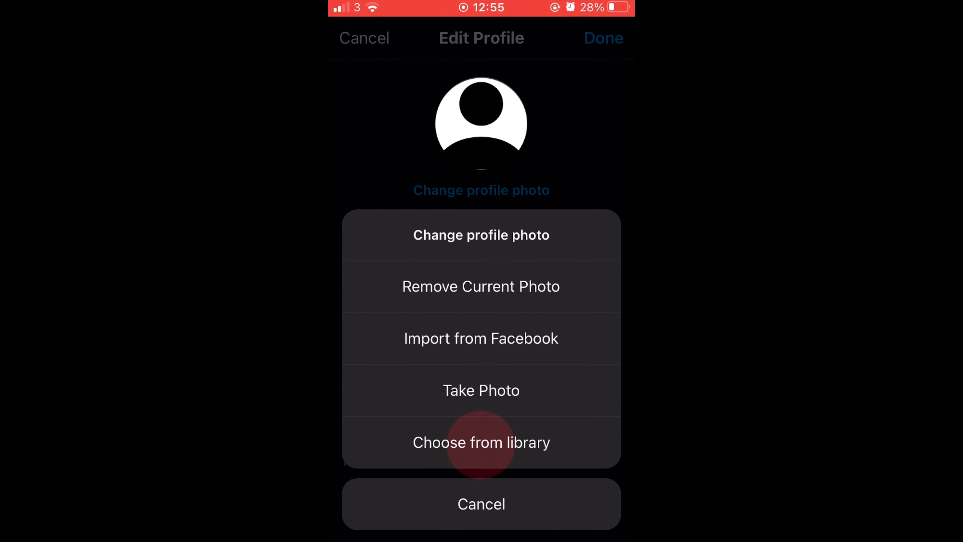
left_click(481, 442)
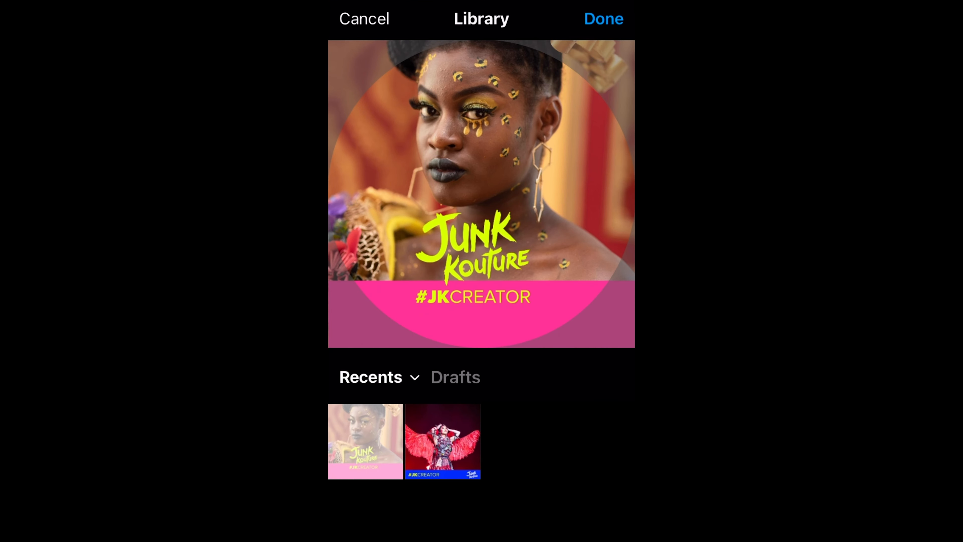